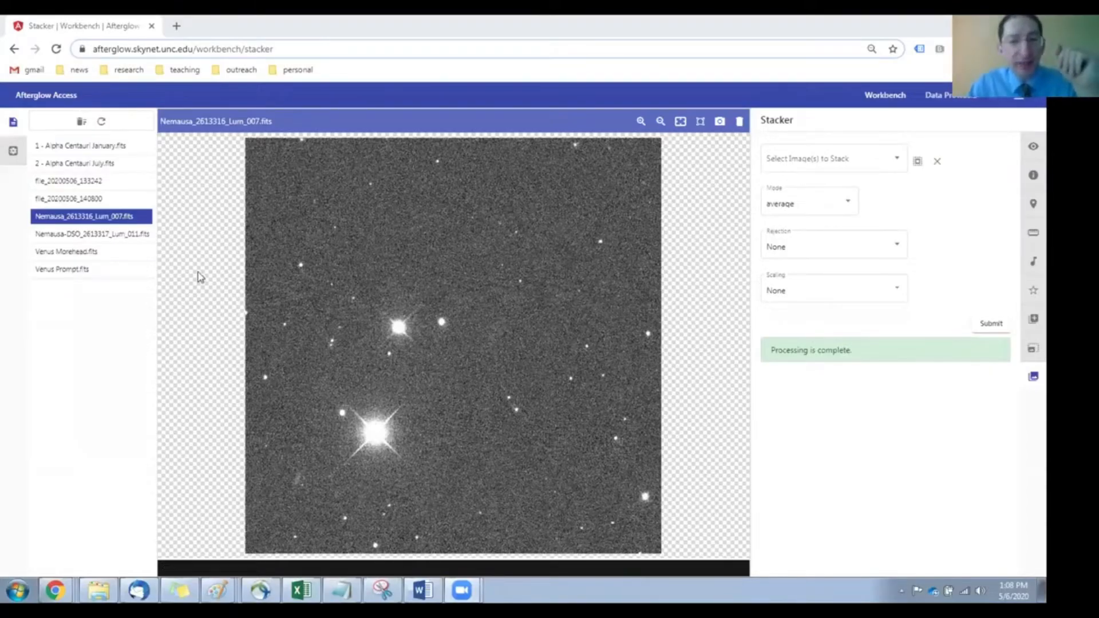
pyautogui.moveTo(156, 246)
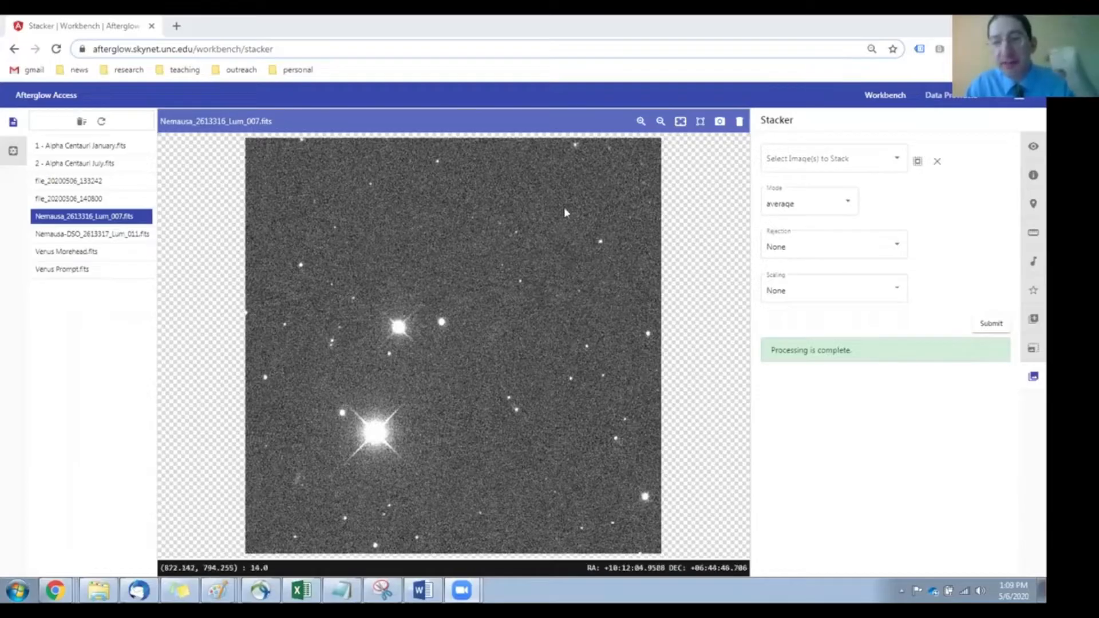
pyautogui.moveTo(473, 400)
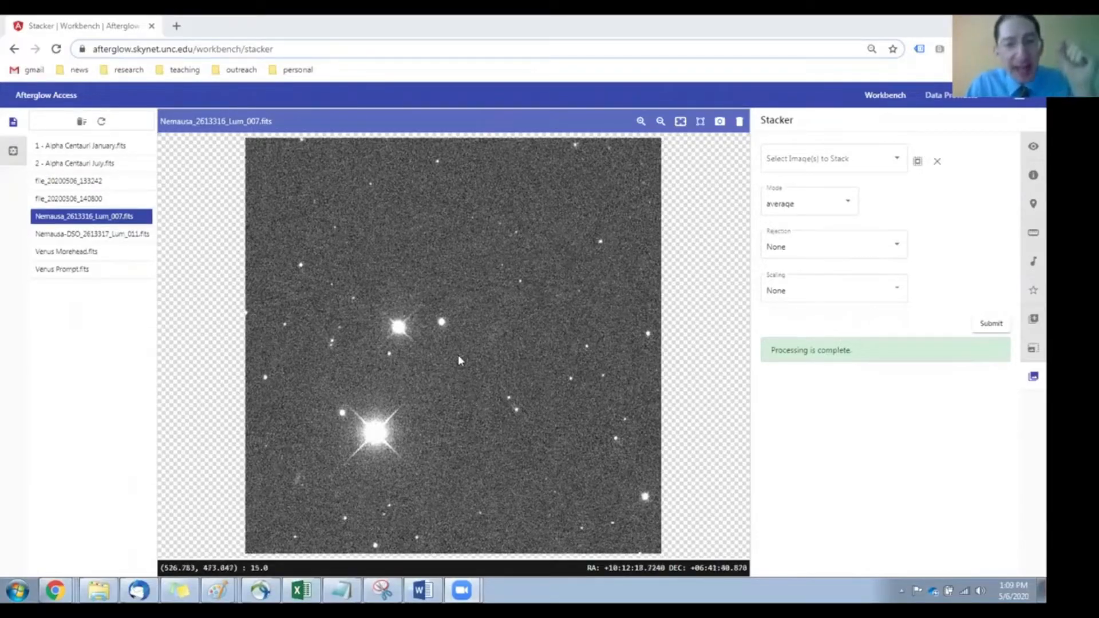
pyautogui.moveTo(396, 326)
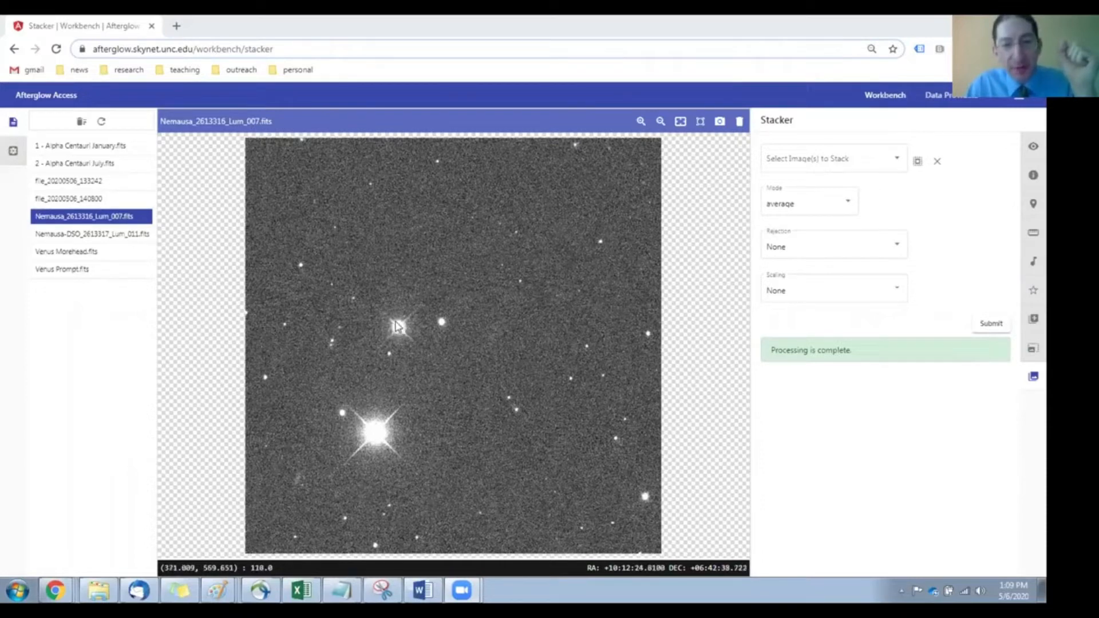
pyautogui.moveTo(433, 294)
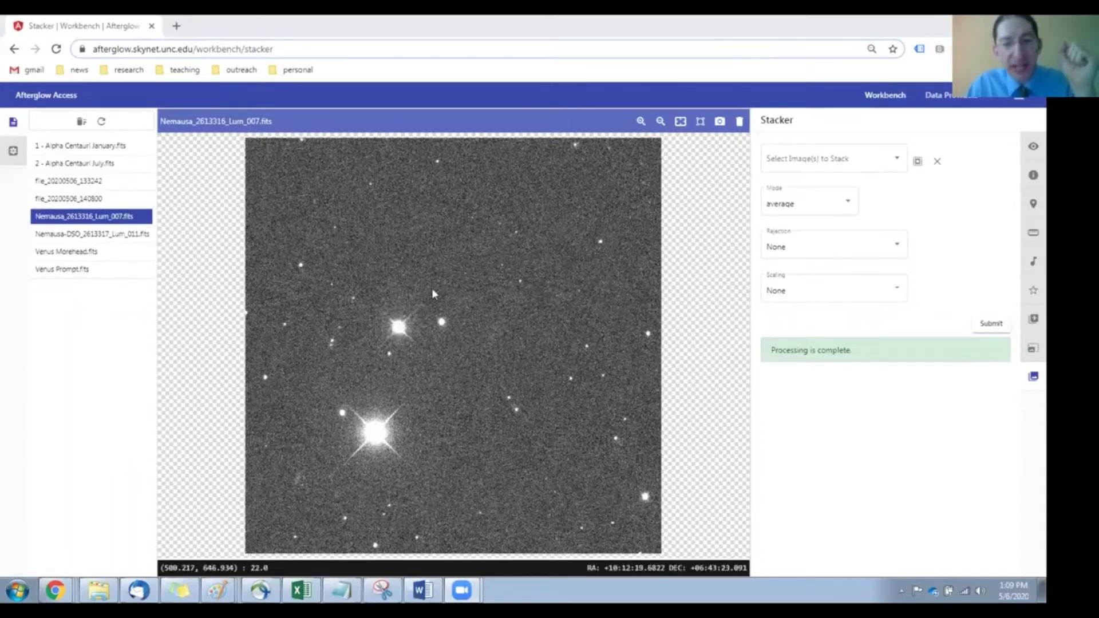
# - Show Nemausa-DSO_2613317_Lum_011.fits in the viewer in place of Lum_007
pyautogui.click(91, 234)
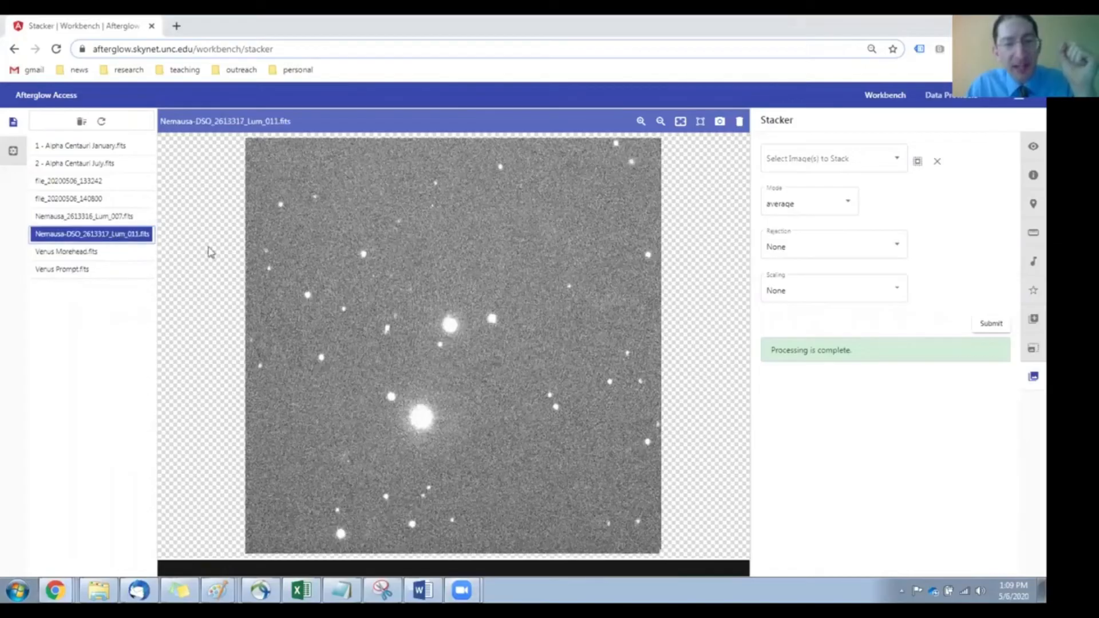
pyautogui.moveTo(450, 322)
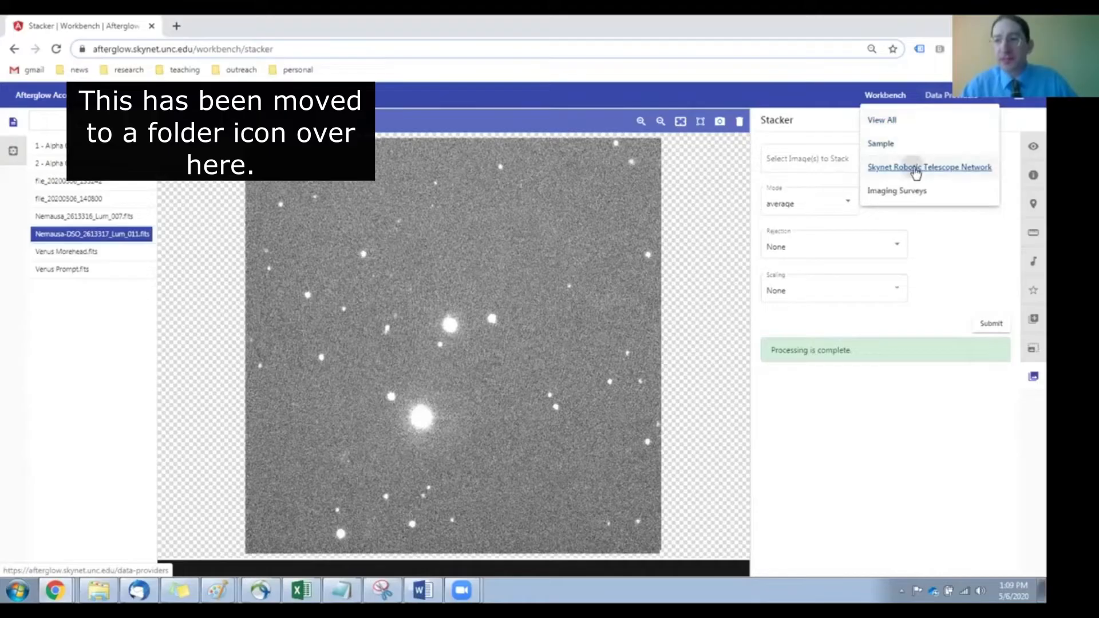
# - Browse the Sample data provider to Lab 4 - Parallax and its asteroid parallax folder
pyautogui.click(928, 166)
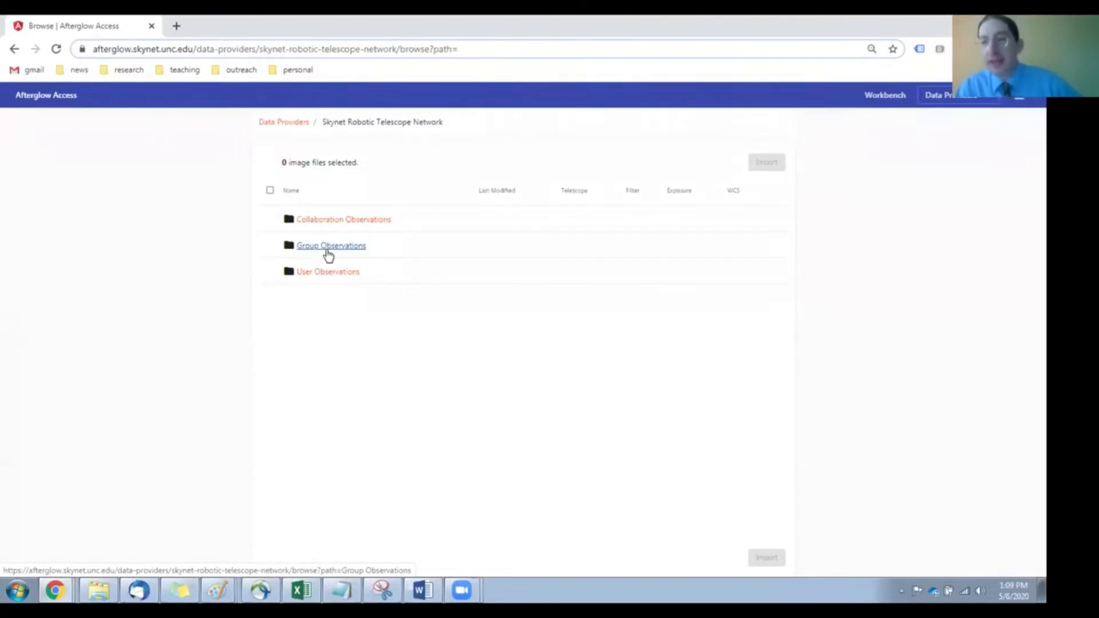
pyautogui.moveTo(903, 137)
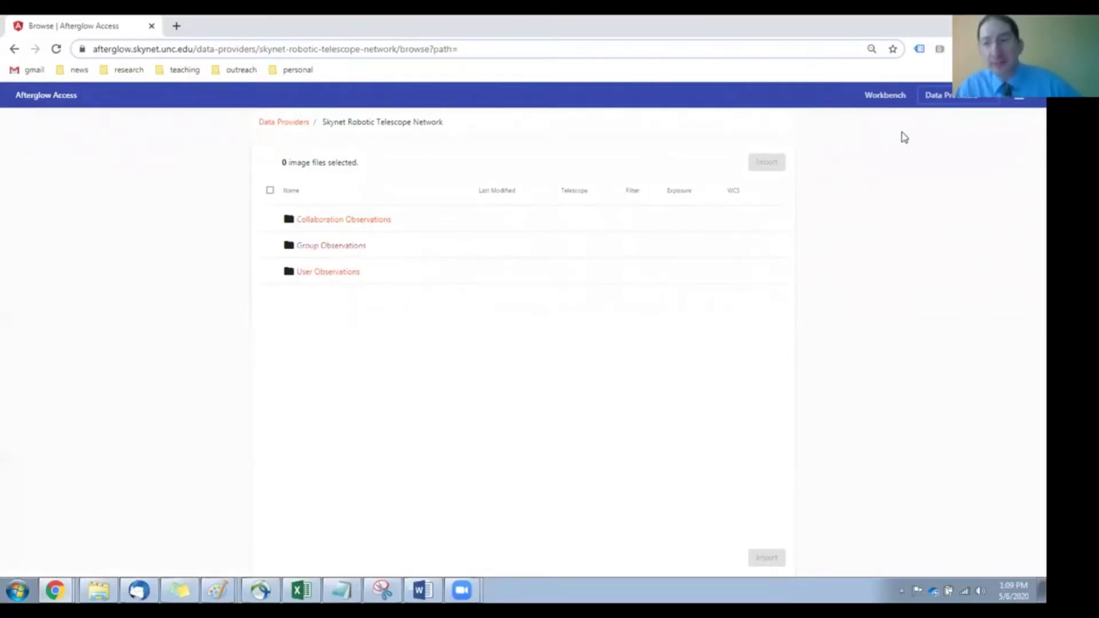
pyautogui.click(943, 95)
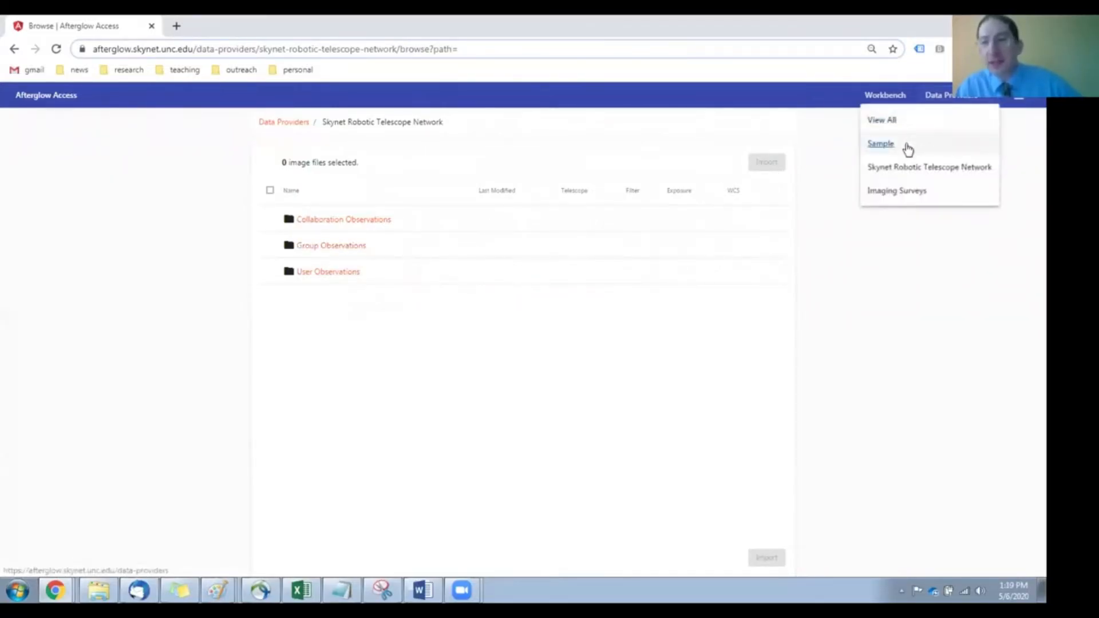
pyautogui.click(881, 143)
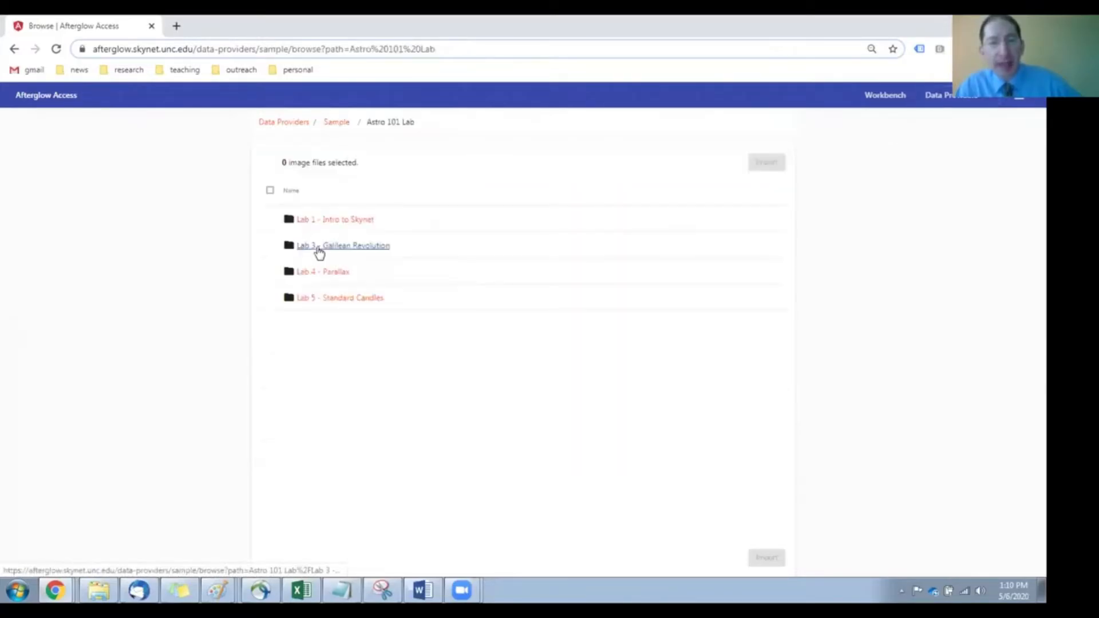
pyautogui.click(322, 272)
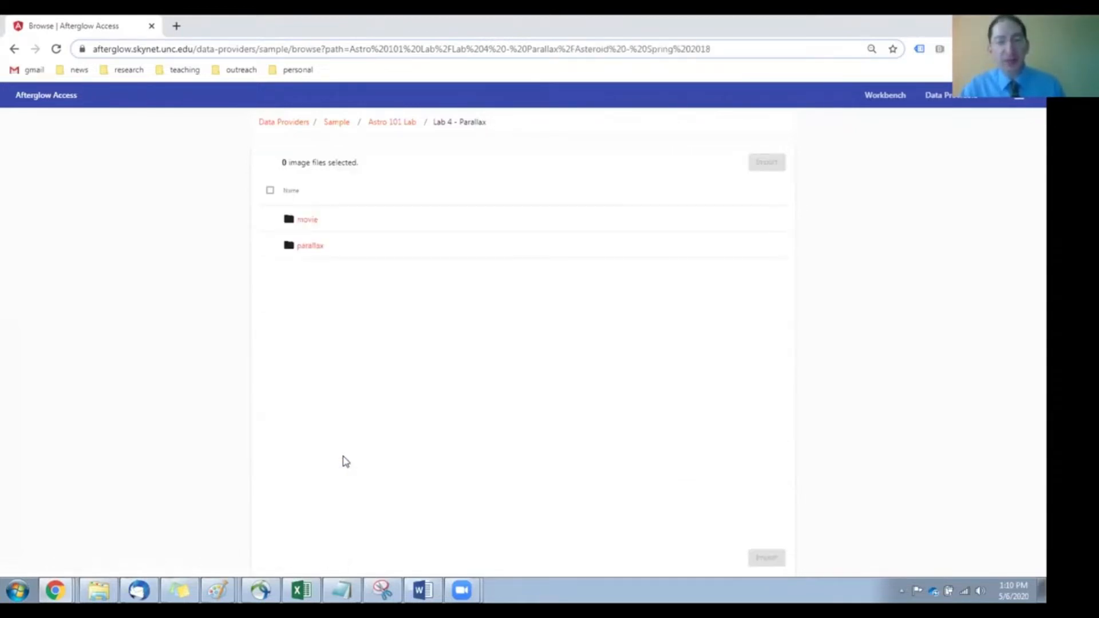
pyautogui.click(309, 245)
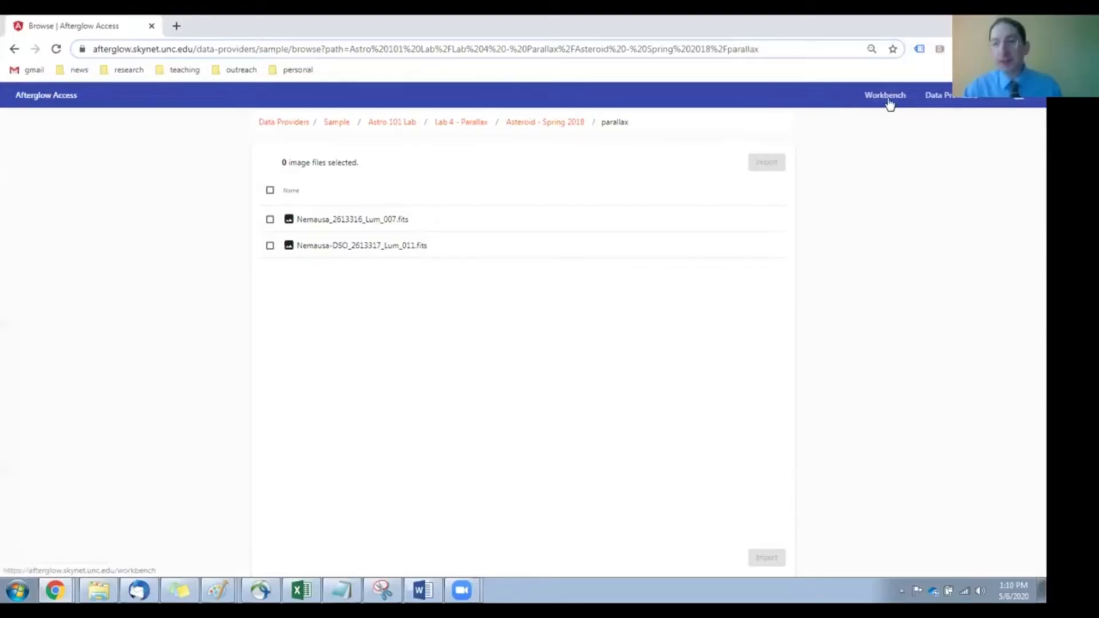
# - Show file info for Nemausa_2613316_Lum_007, then for Nemausa-DSO_2613317_Lum_011
pyautogui.click(884, 94)
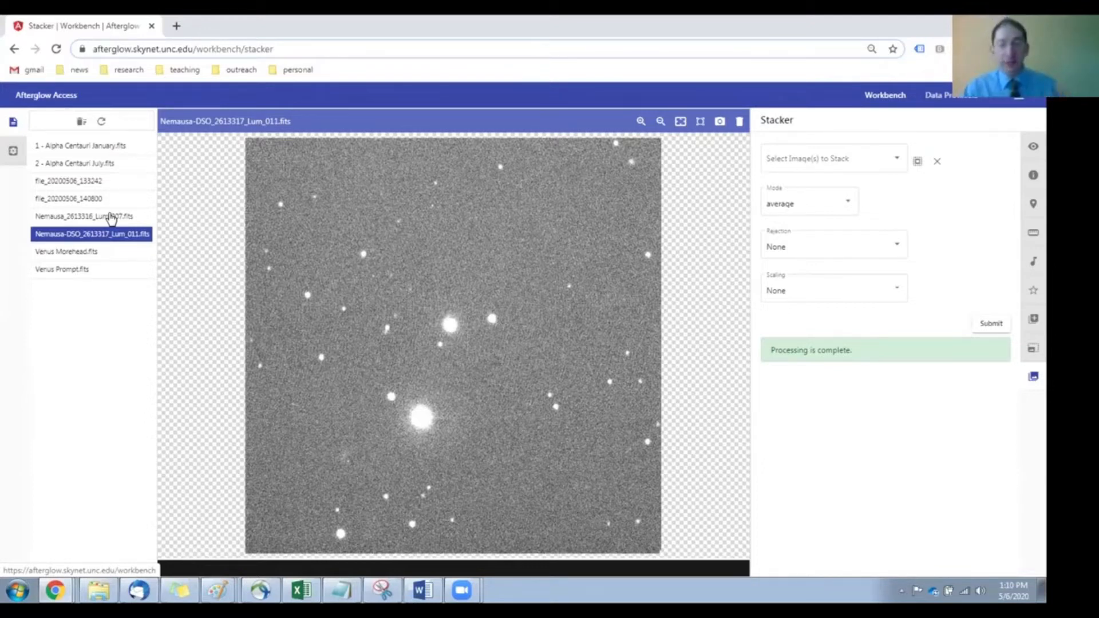
pyautogui.click(85, 216)
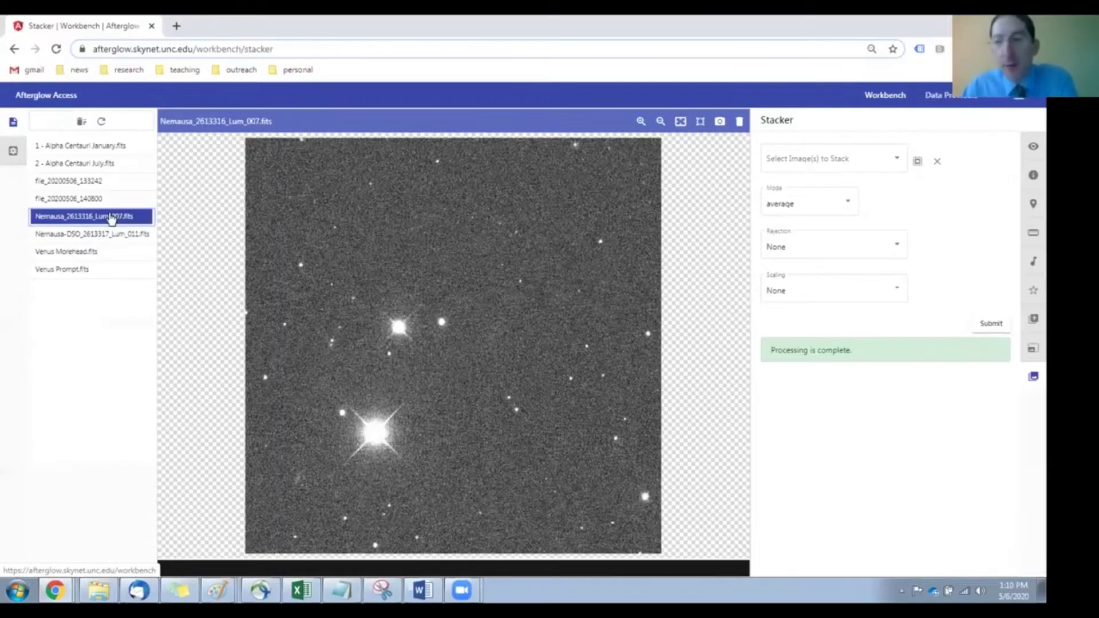
pyautogui.moveTo(378, 262)
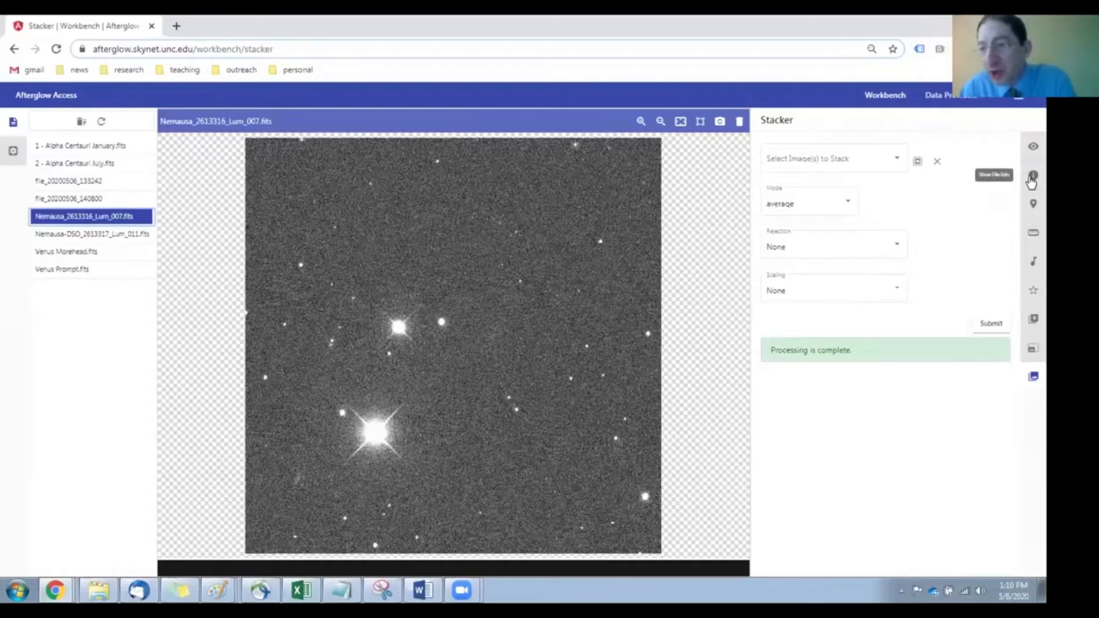
pyautogui.click(1033, 175)
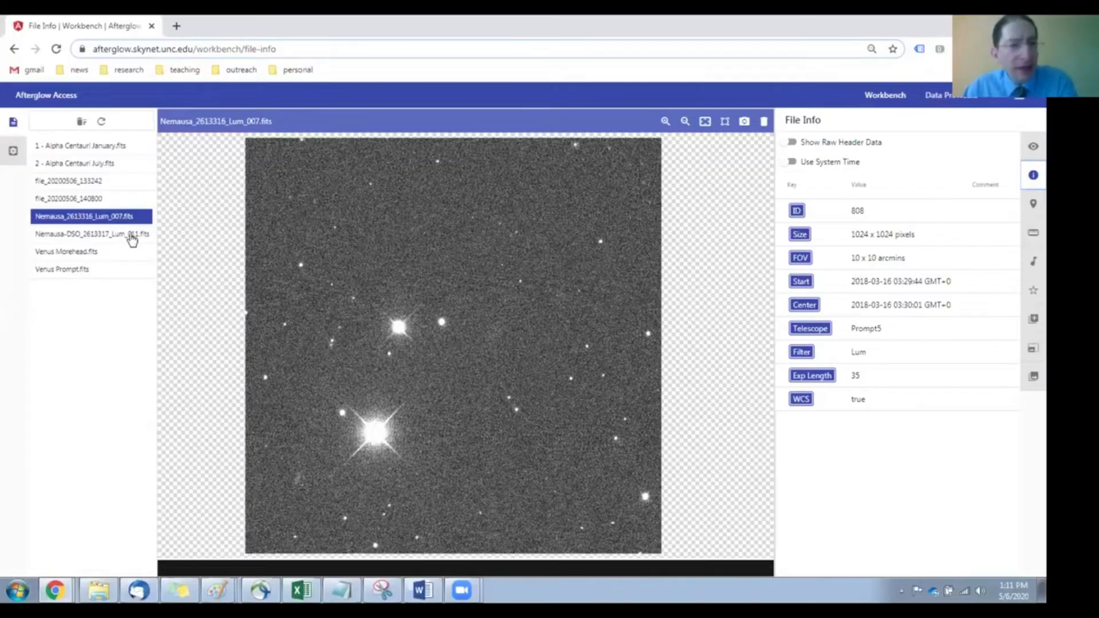
pyautogui.click(91, 234)
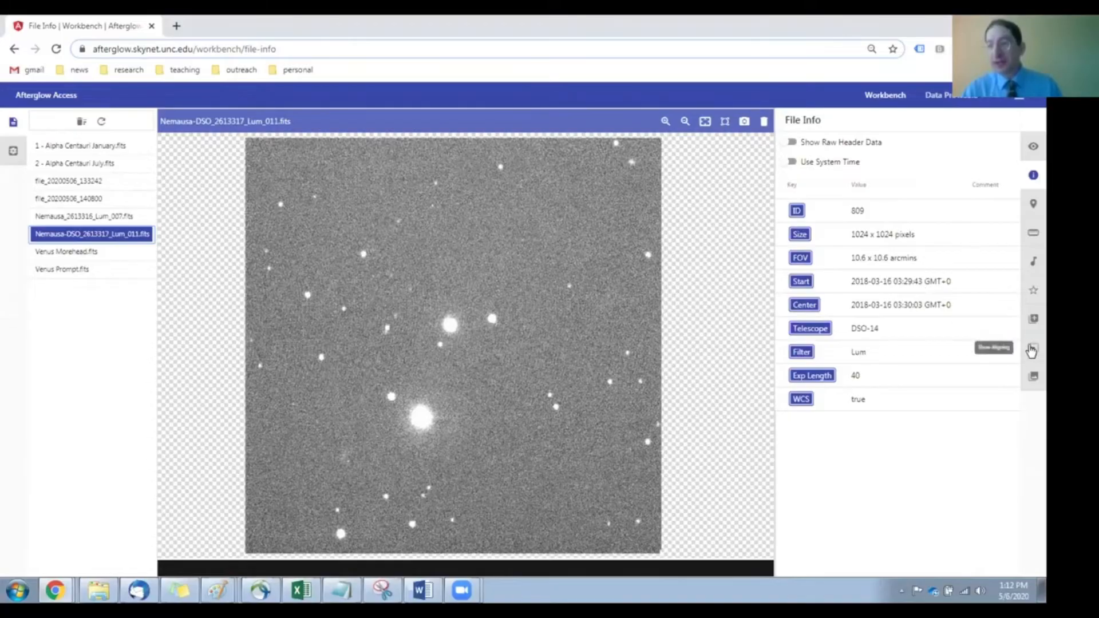
# - Align both Nemausa images astrometrically in the Aligner, overwriting the originals
pyautogui.click(1033, 350)
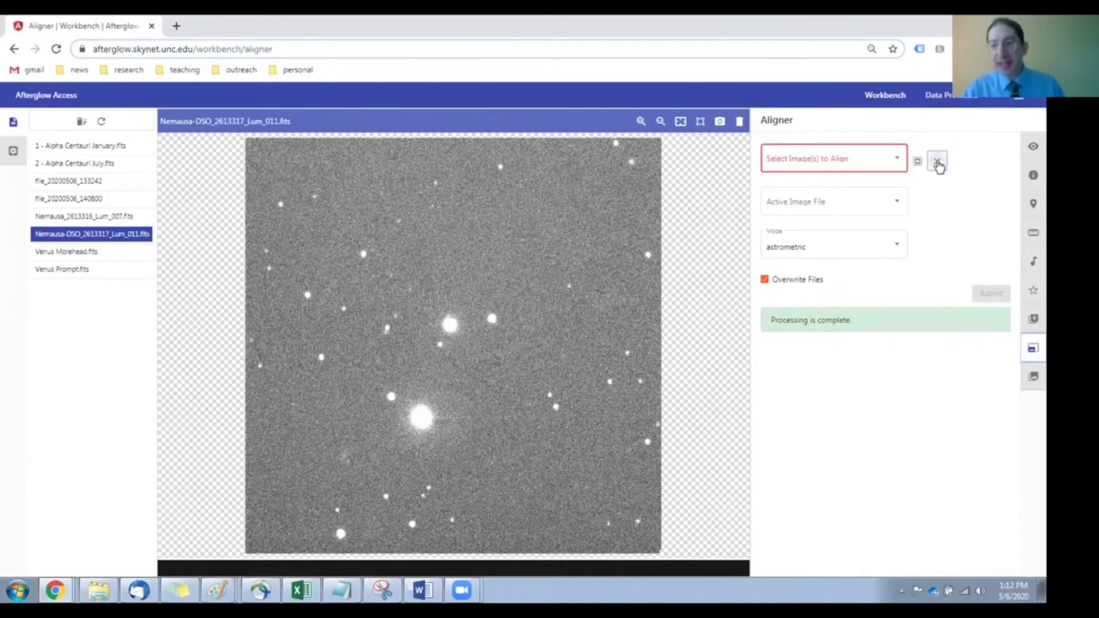
pyautogui.click(833, 158)
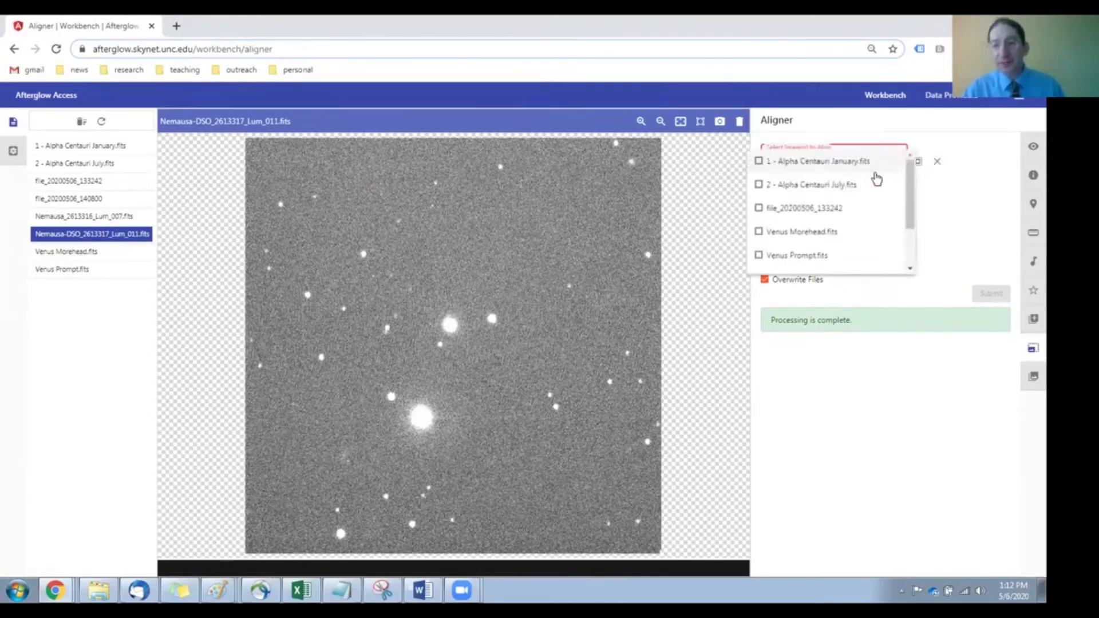
pyautogui.scroll(-3)
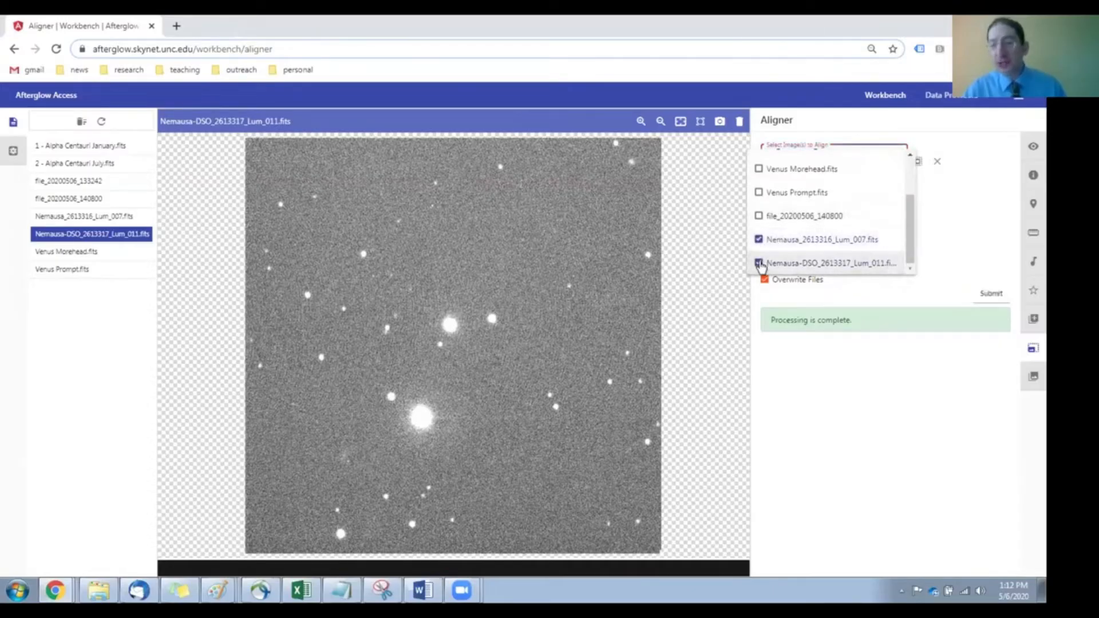
pyautogui.click(761, 263)
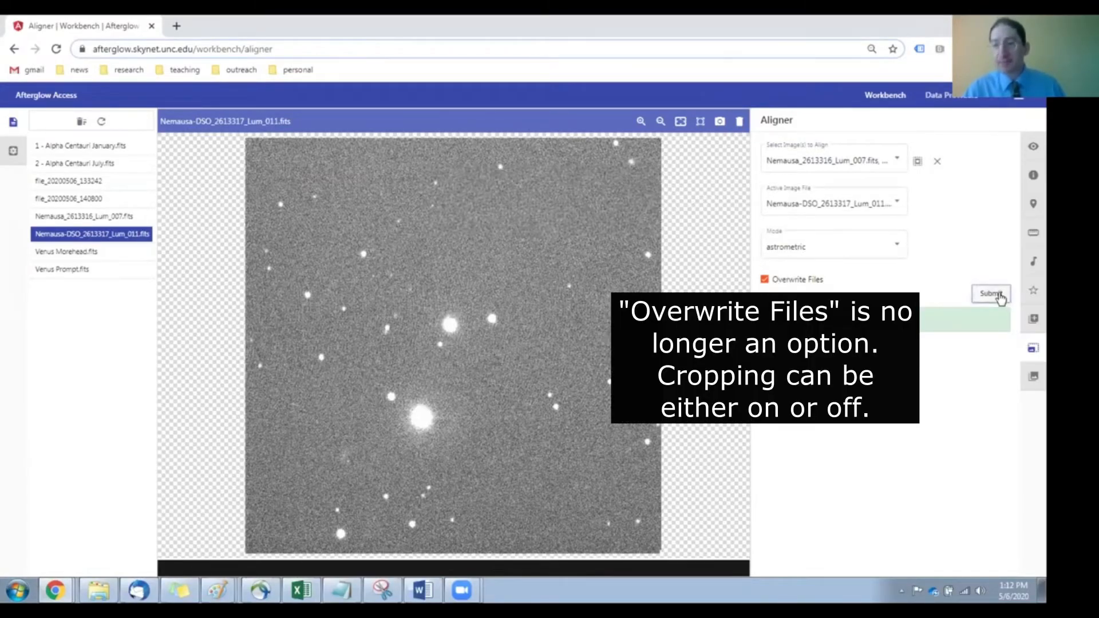
pyautogui.click(990, 293)
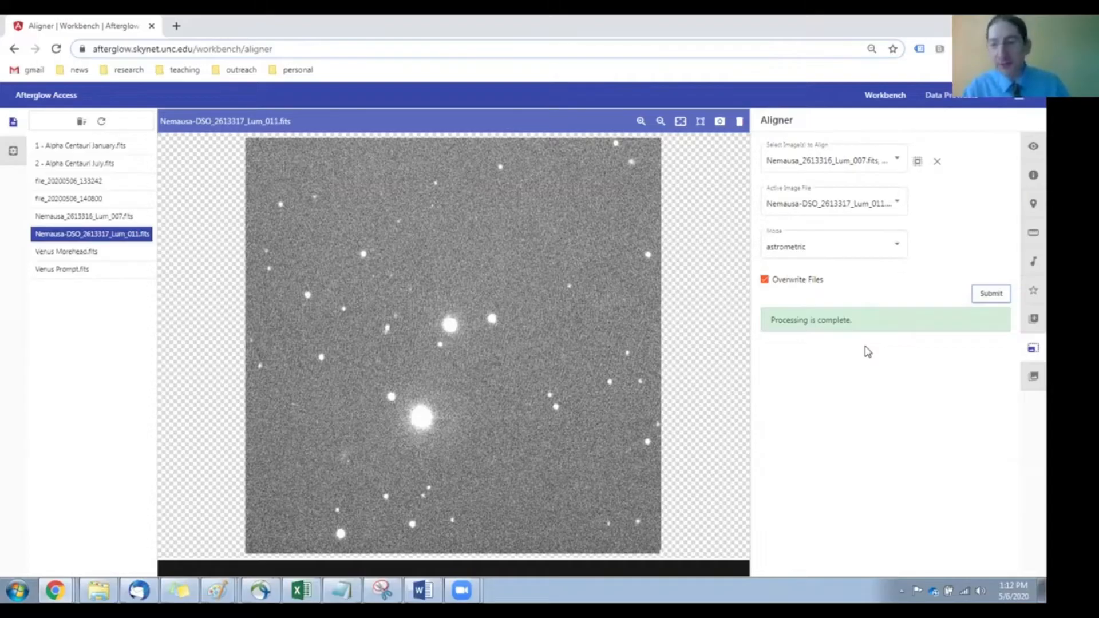
pyautogui.moveTo(1032, 375)
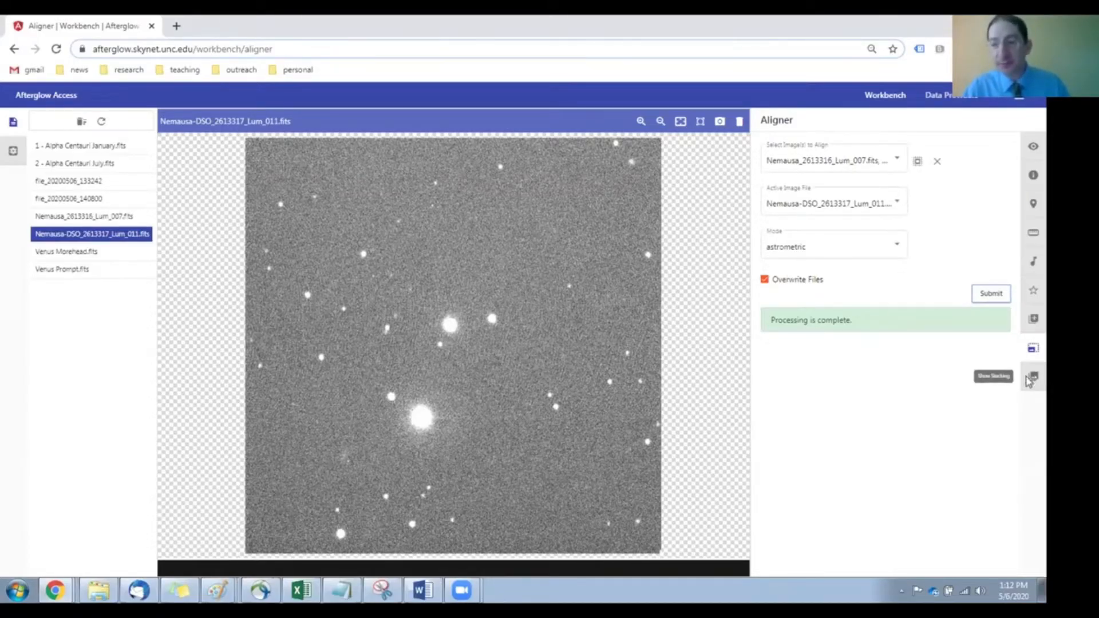
# - Select both Nemausa images in the Stacker and stack them in average mode
pyautogui.click(1032, 376)
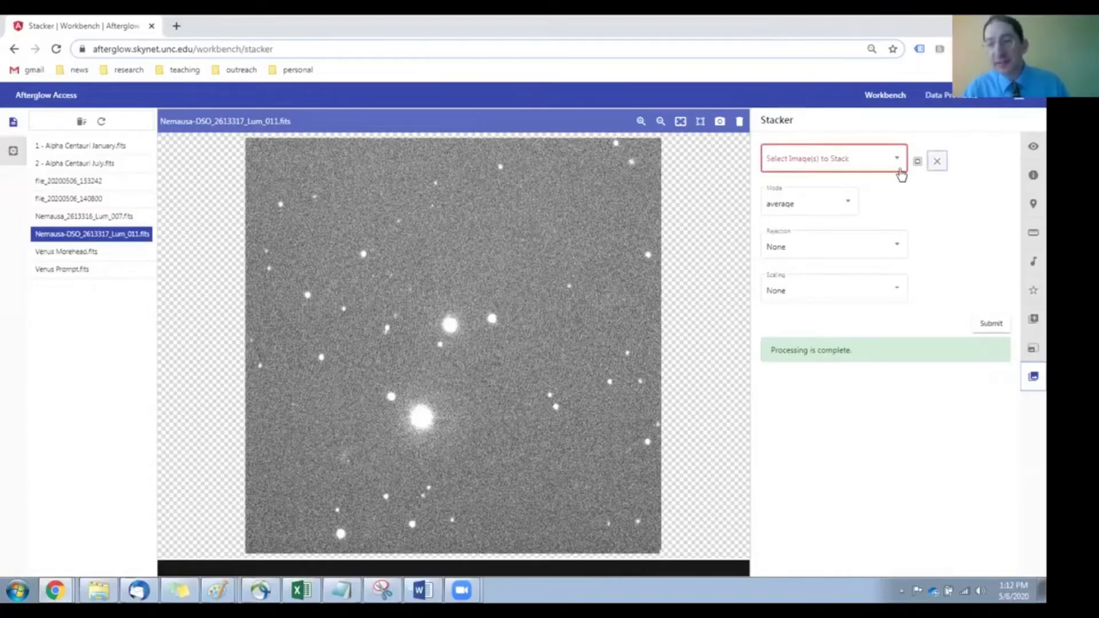
pyautogui.click(830, 158)
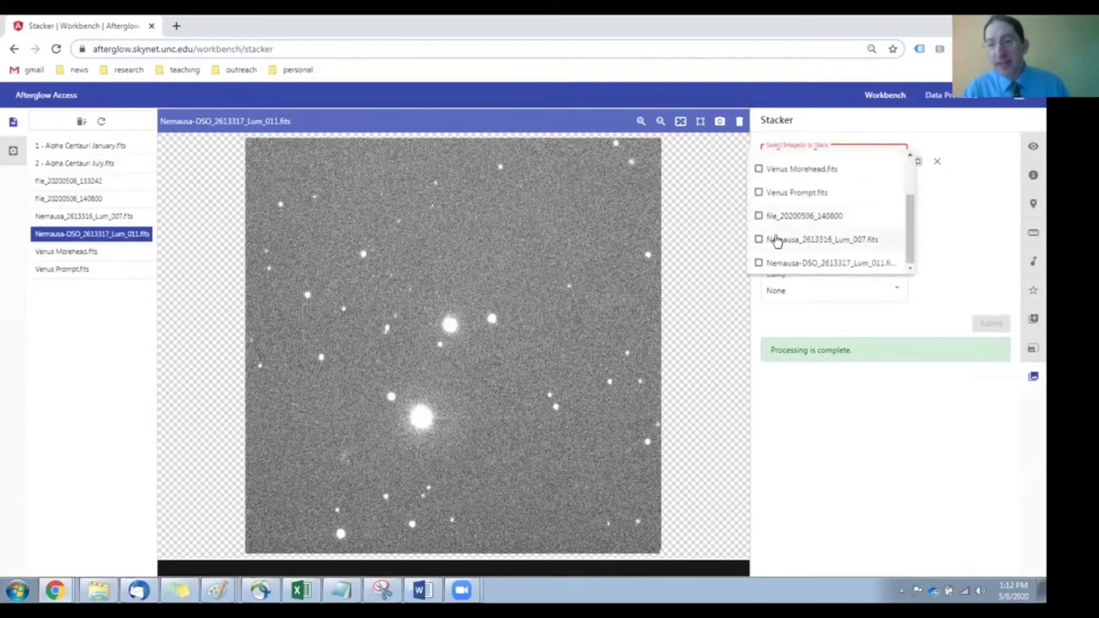
pyautogui.click(758, 239)
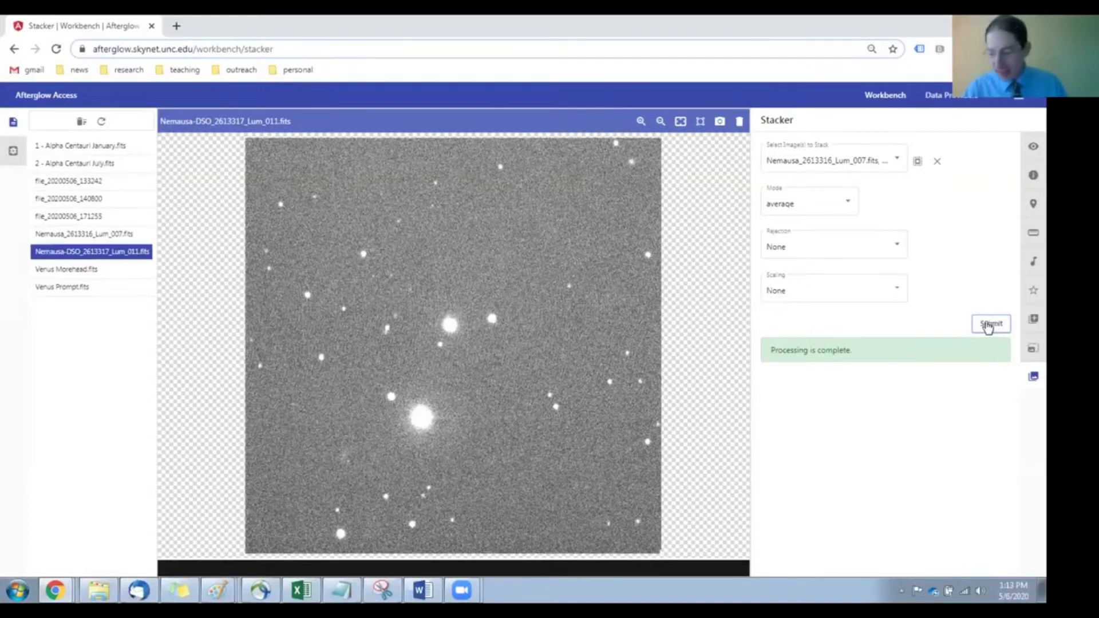
pyautogui.moveTo(102, 222)
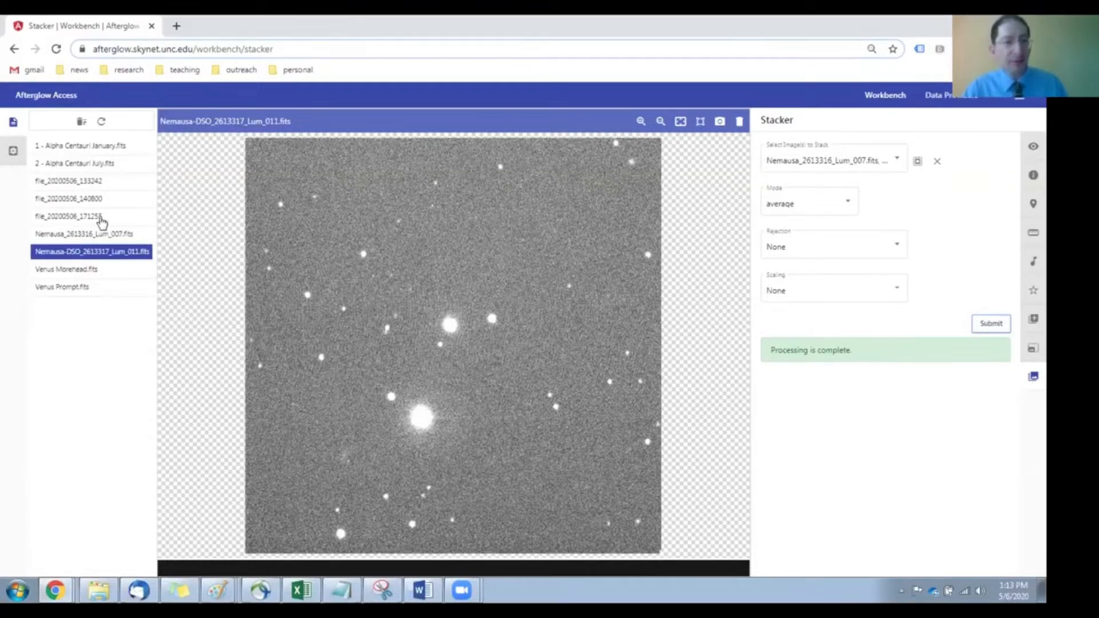
# - Display file_20200506_171255 with the Bright Target preset and 99.97 saturation percentile
pyautogui.click(68, 216)
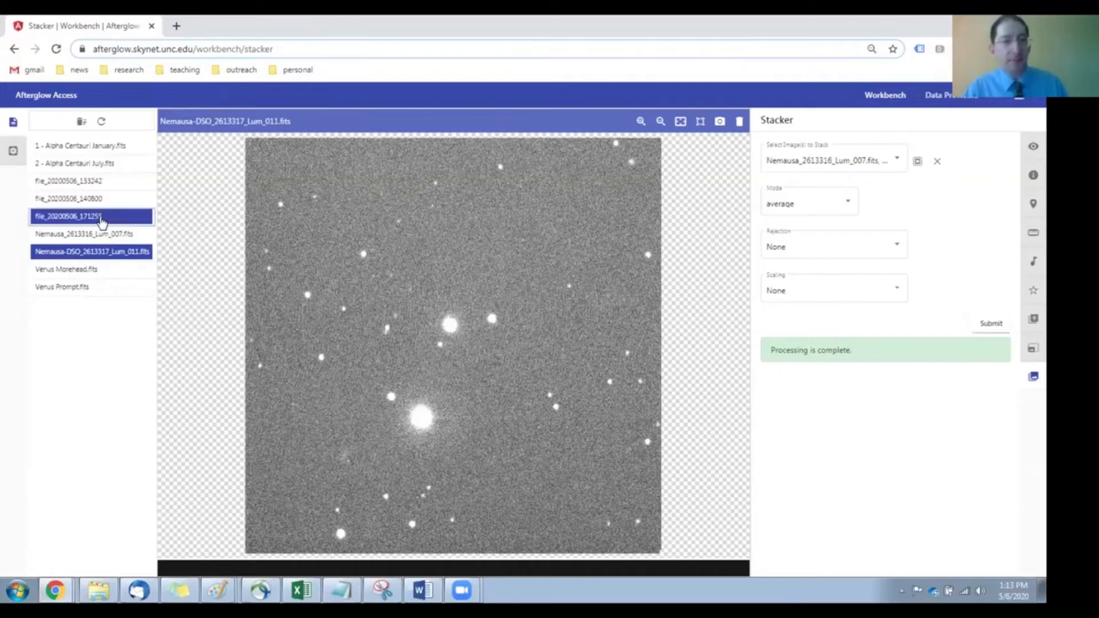
pyautogui.click(68, 216)
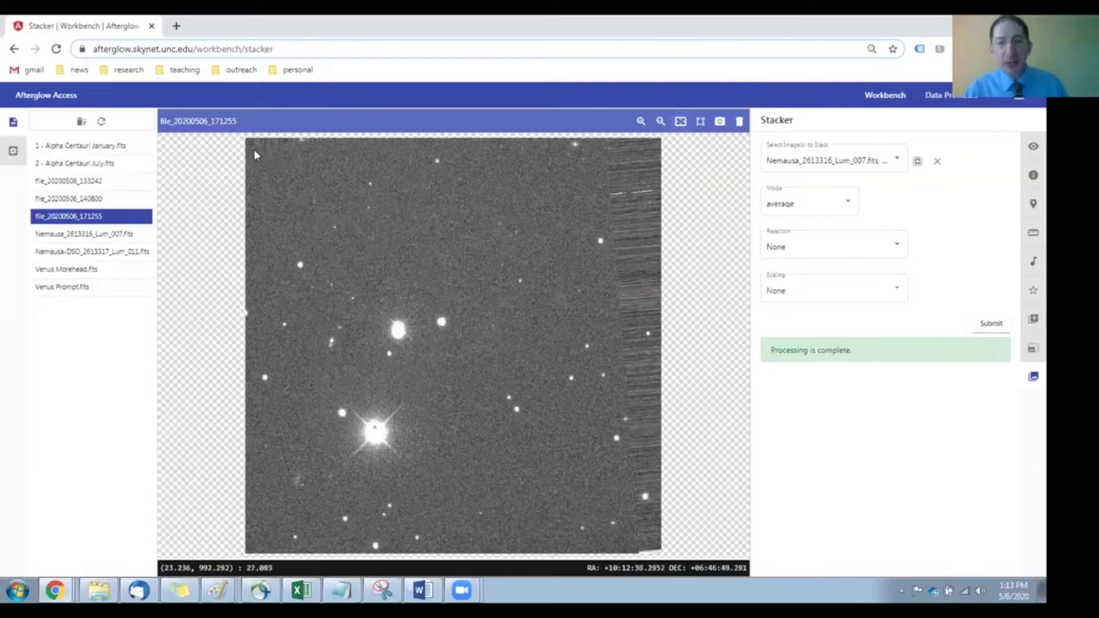
pyautogui.moveTo(633, 378)
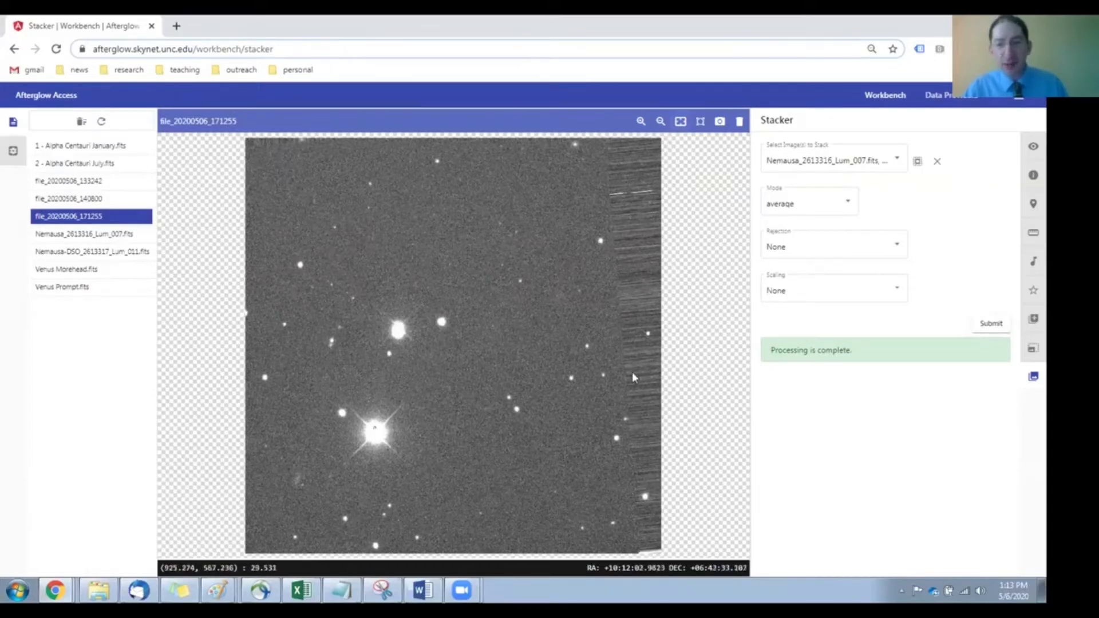
pyautogui.moveTo(628, 280)
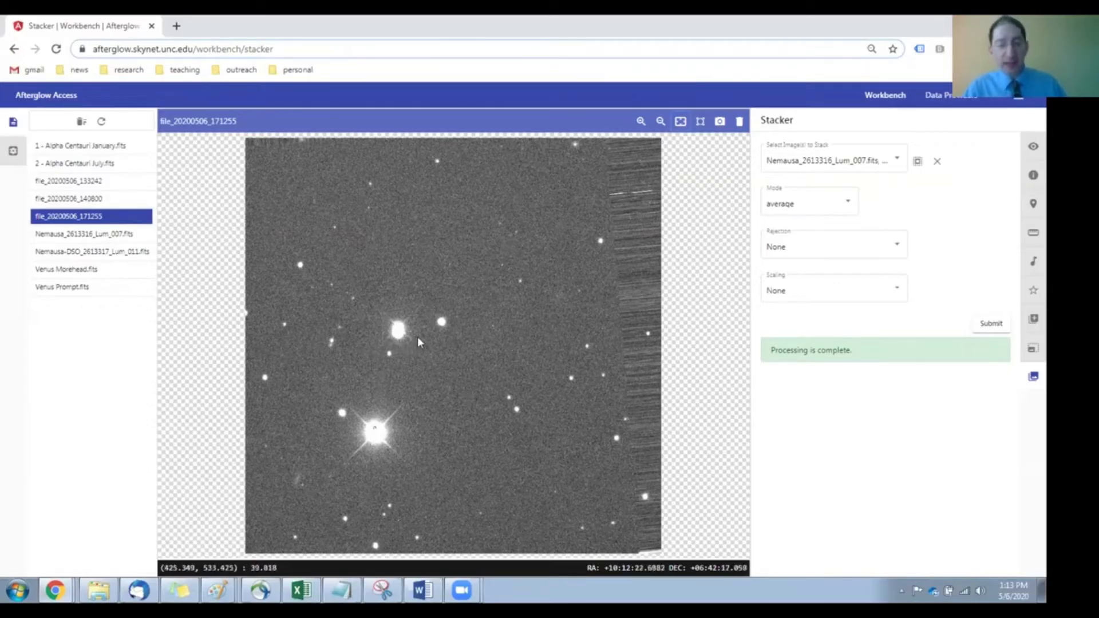
pyautogui.moveTo(399, 335)
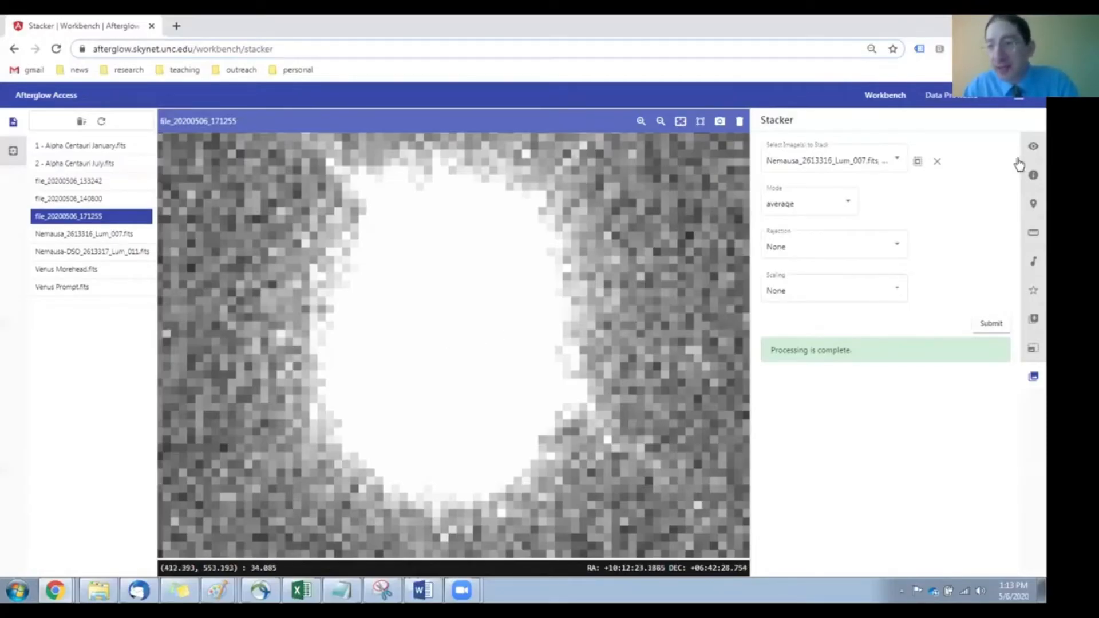
pyautogui.click(1033, 146)
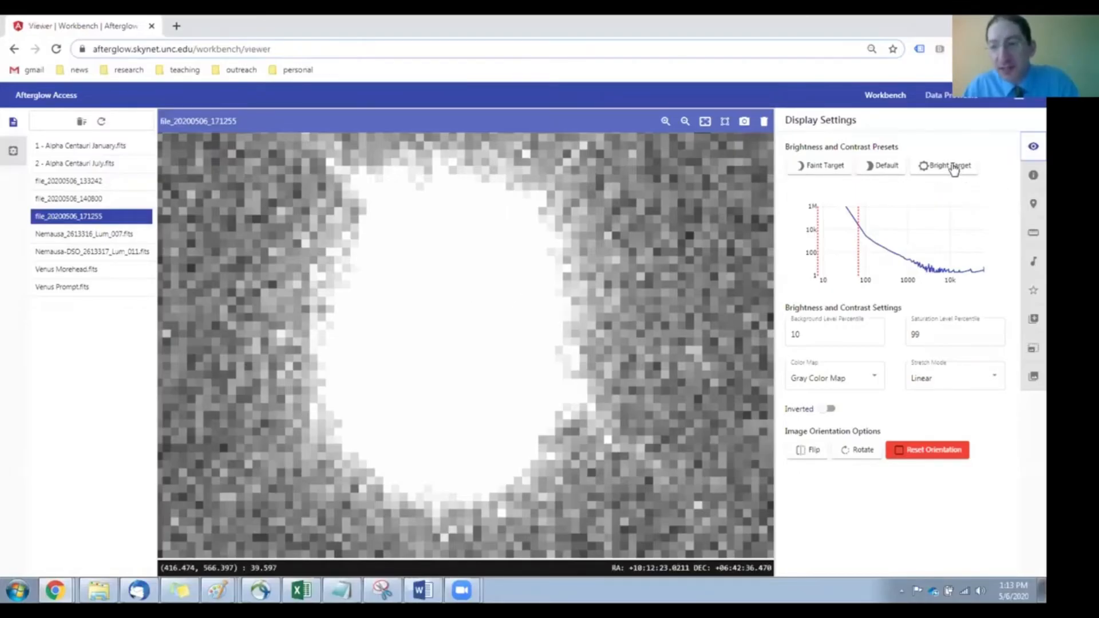
pyautogui.click(943, 166)
pyautogui.write('.992')
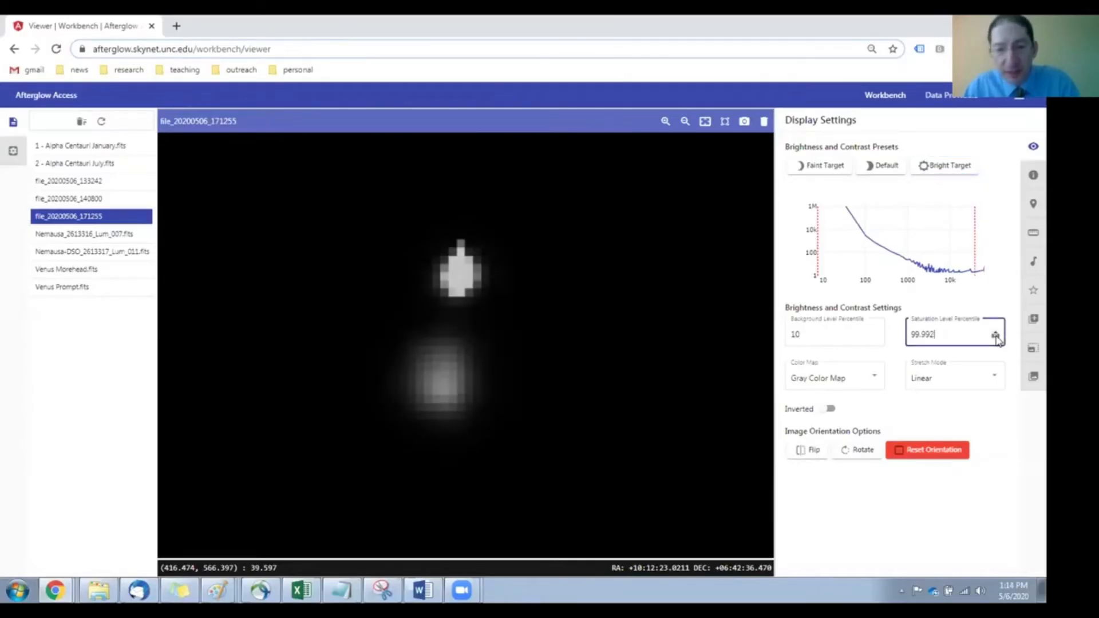
pyautogui.click(995, 337)
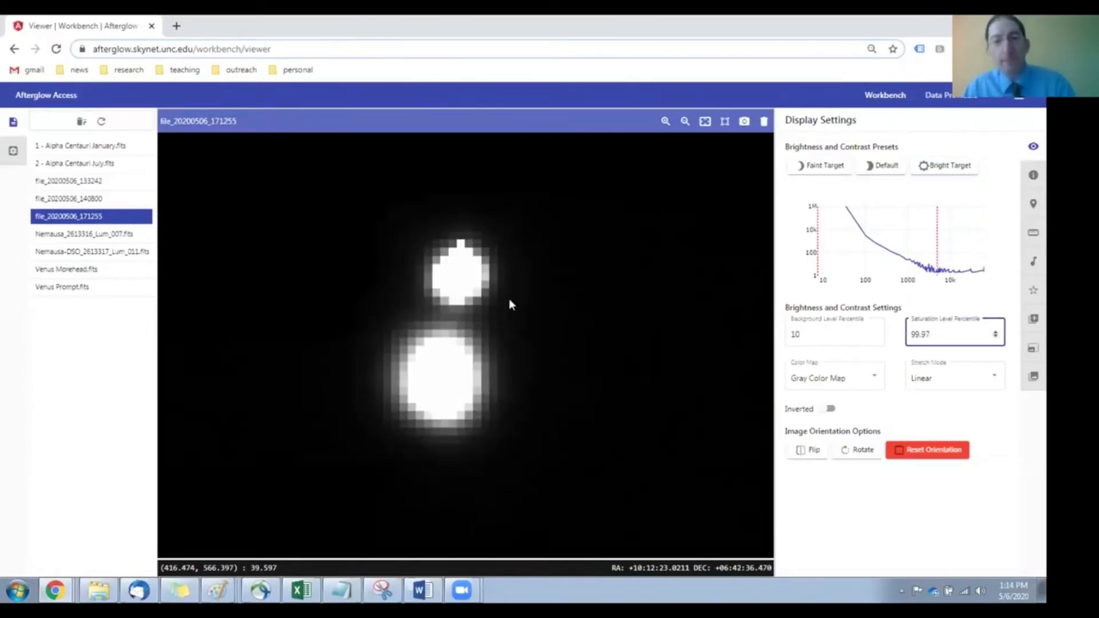
pyautogui.moveTo(455, 384)
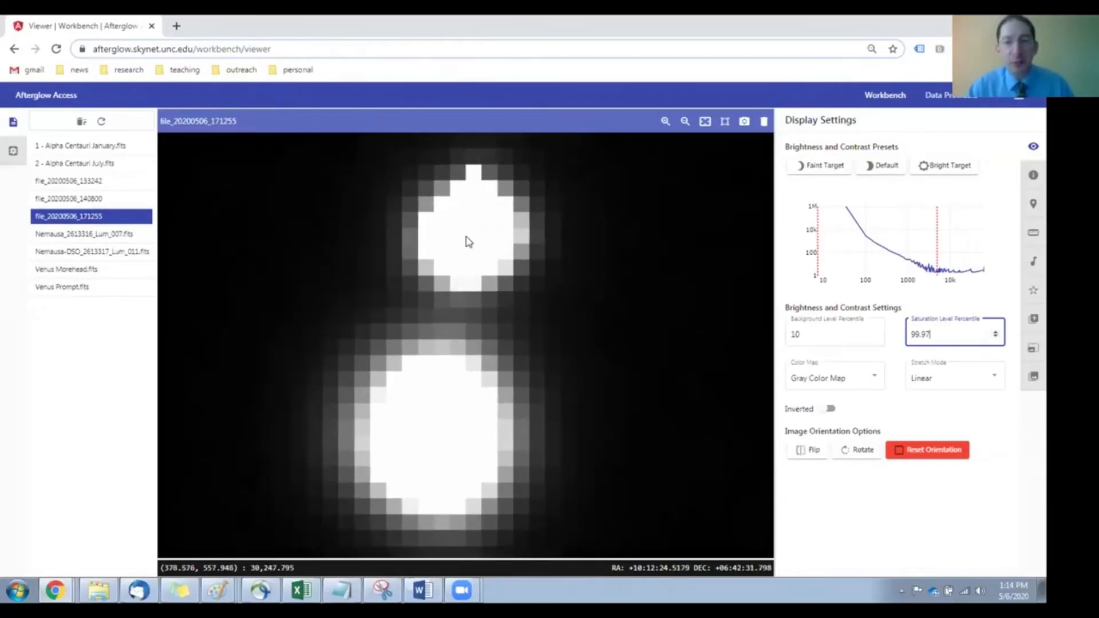
pyautogui.moveTo(442, 446)
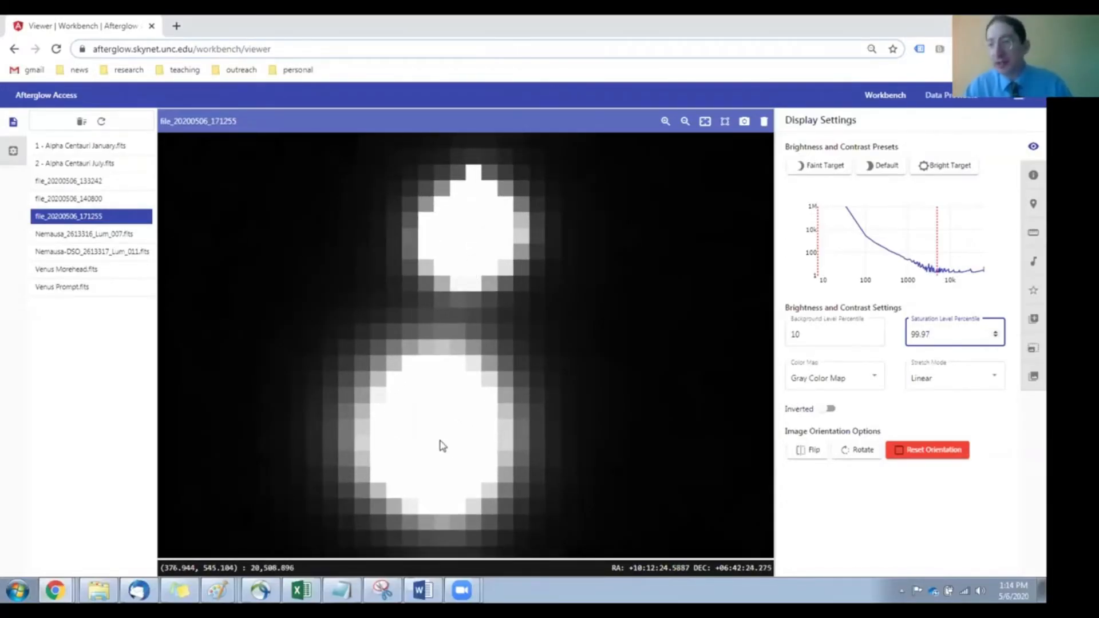
# - Ruler from upper to lower blob with centroid snapping, selecting the 7.789 arcsec value
pyautogui.click(1033, 232)
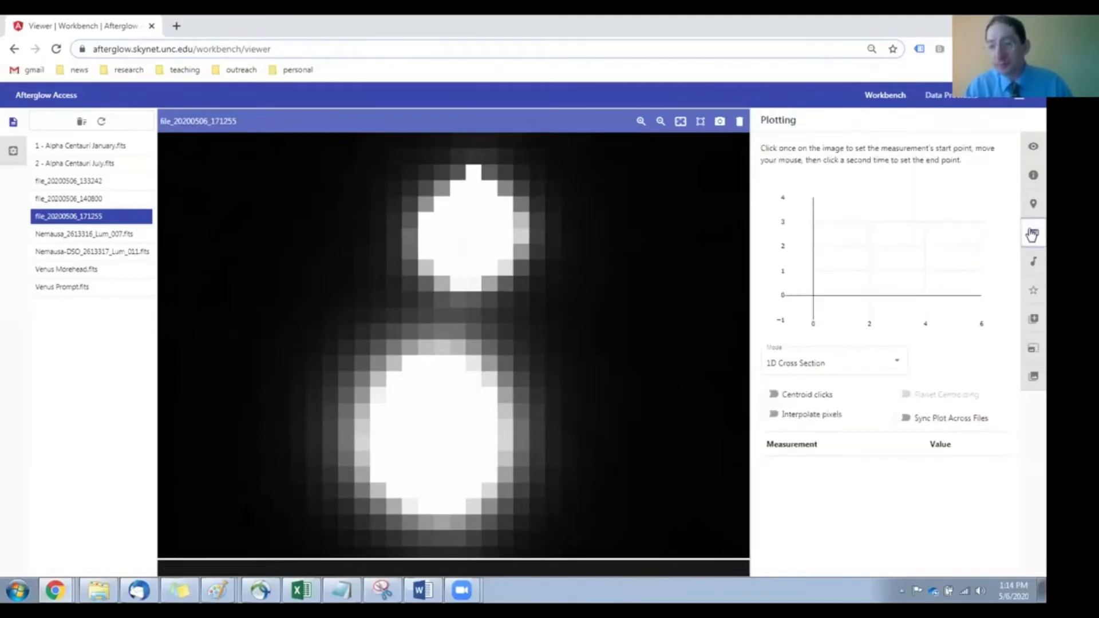
pyautogui.moveTo(456, 446)
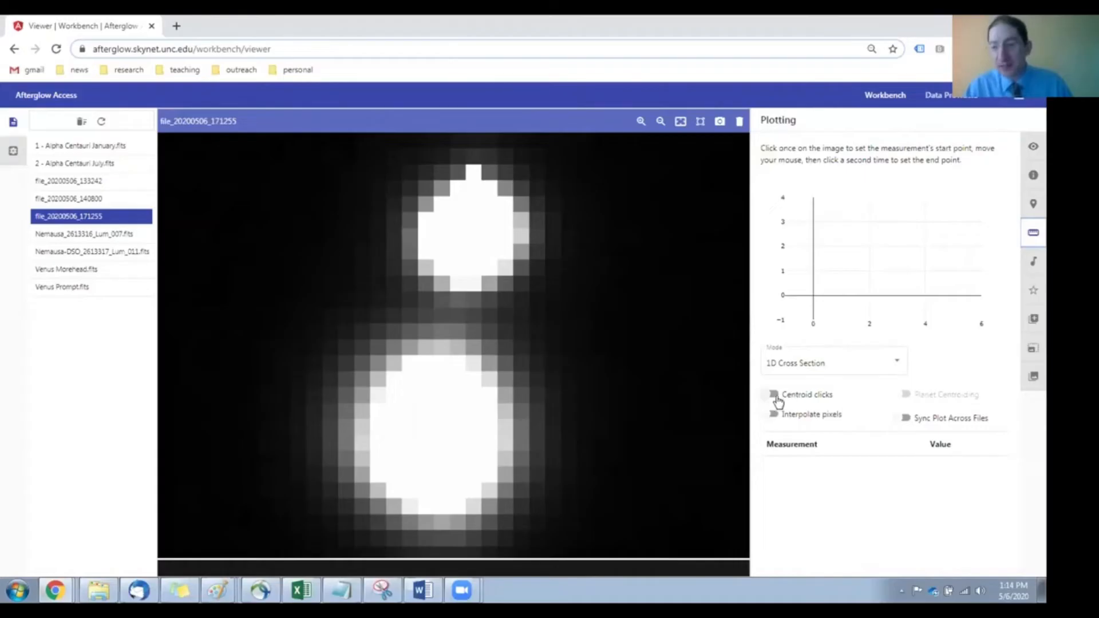
pyautogui.click(769, 394)
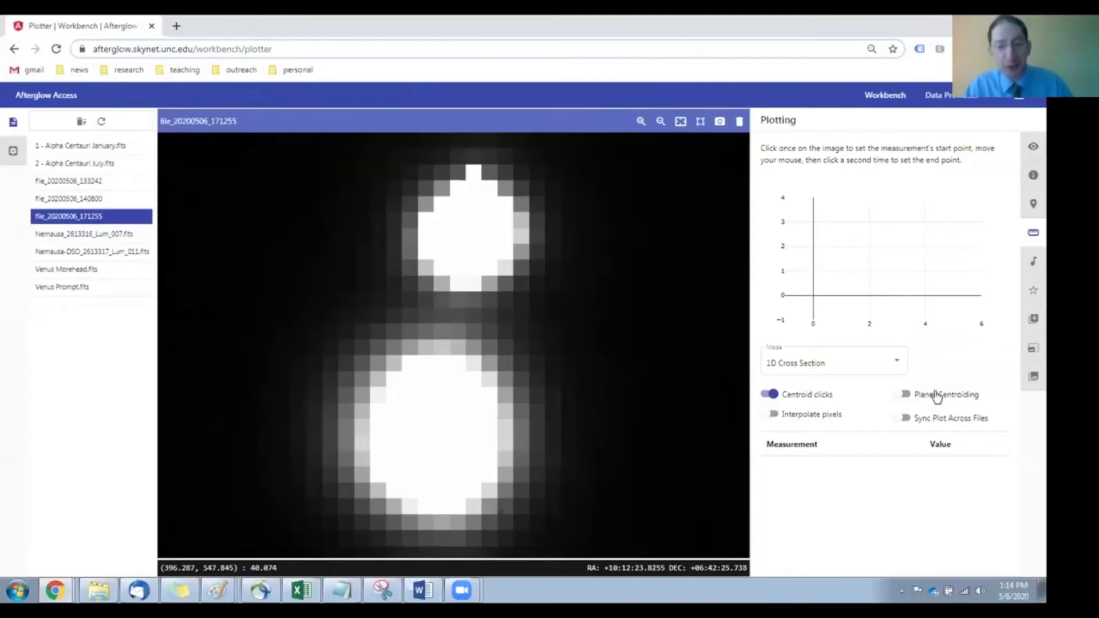
pyautogui.click(549, 290)
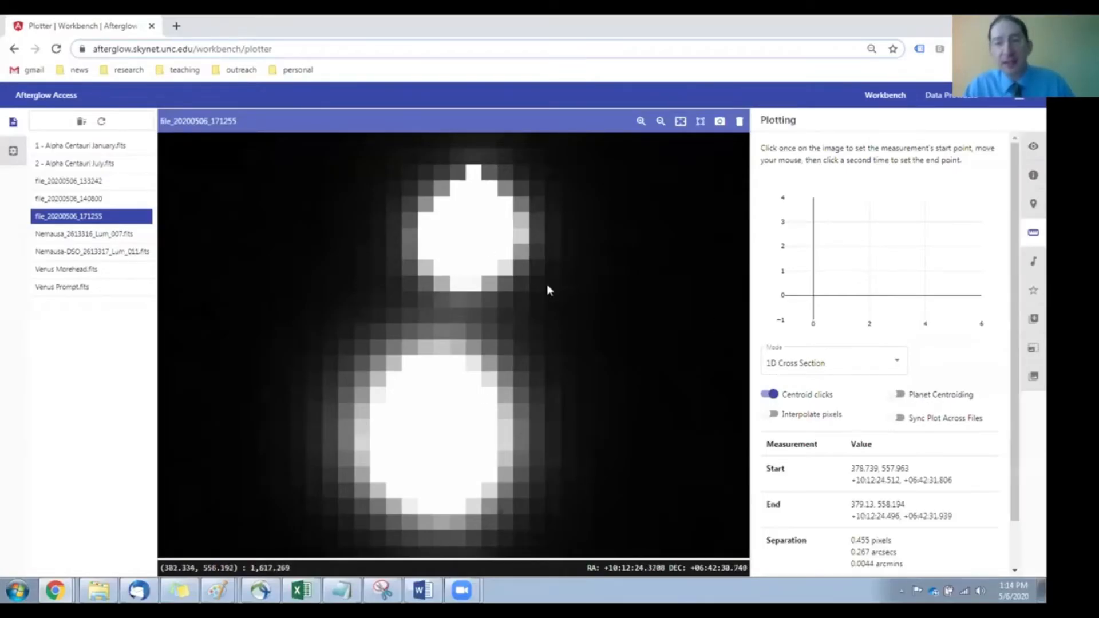
pyautogui.click(441, 443)
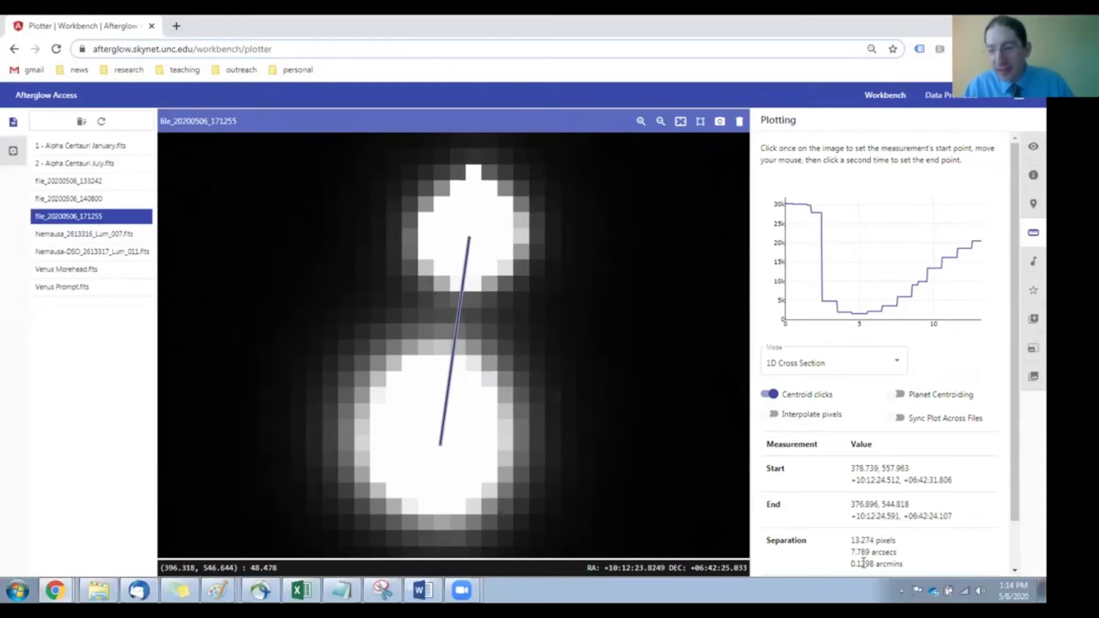
pyautogui.doubleClick(856, 552)
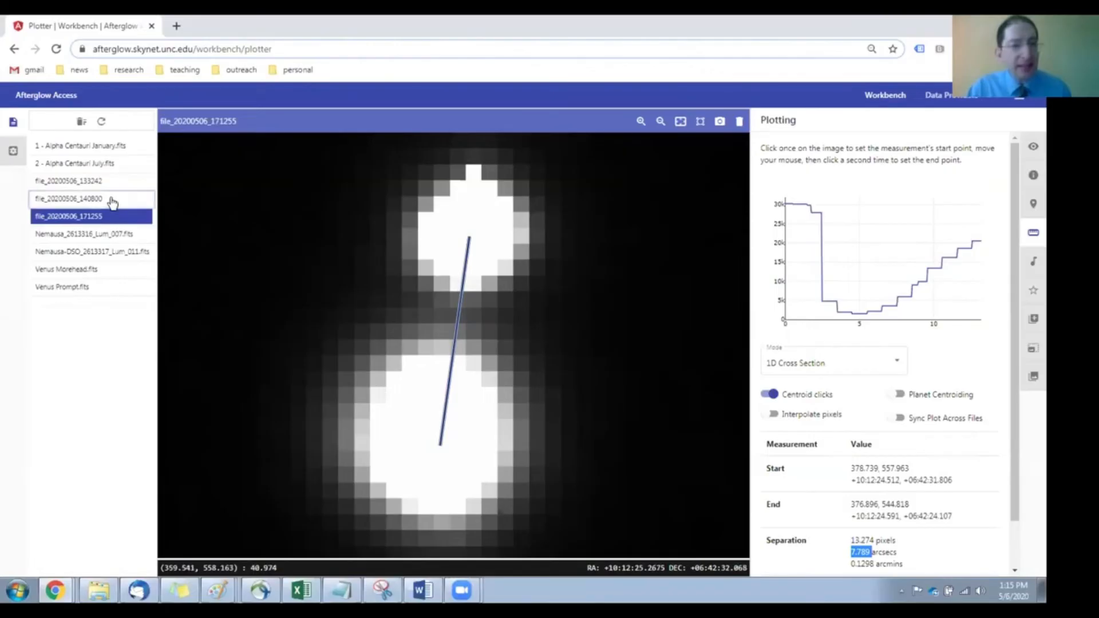
# - Switch the viewer to file_20200506_140800
pyautogui.click(69, 198)
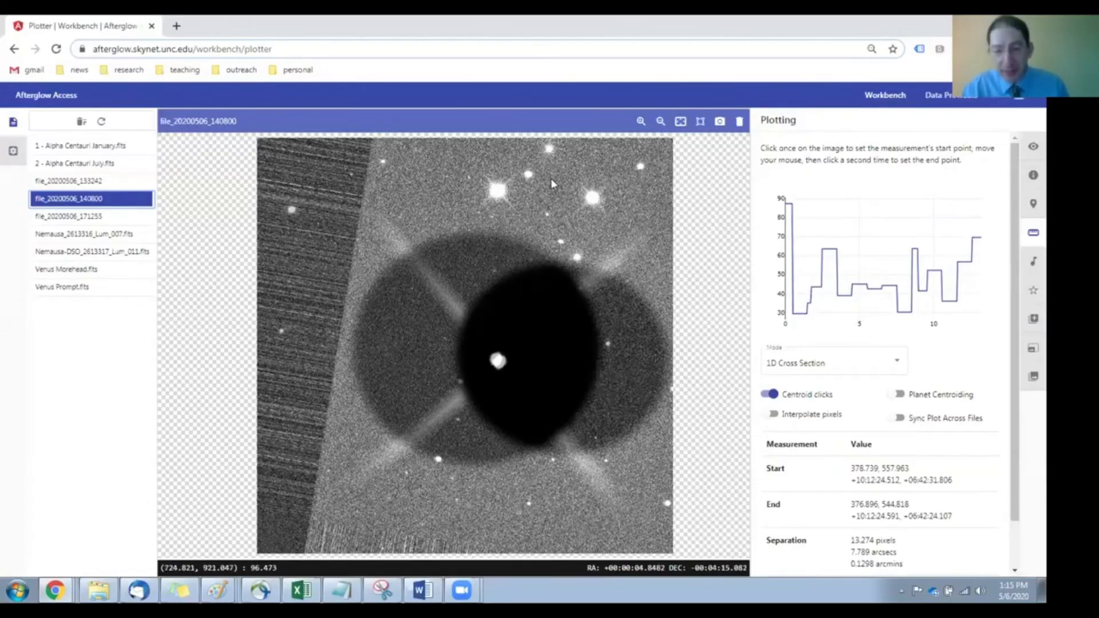
pyautogui.moveTo(477, 303)
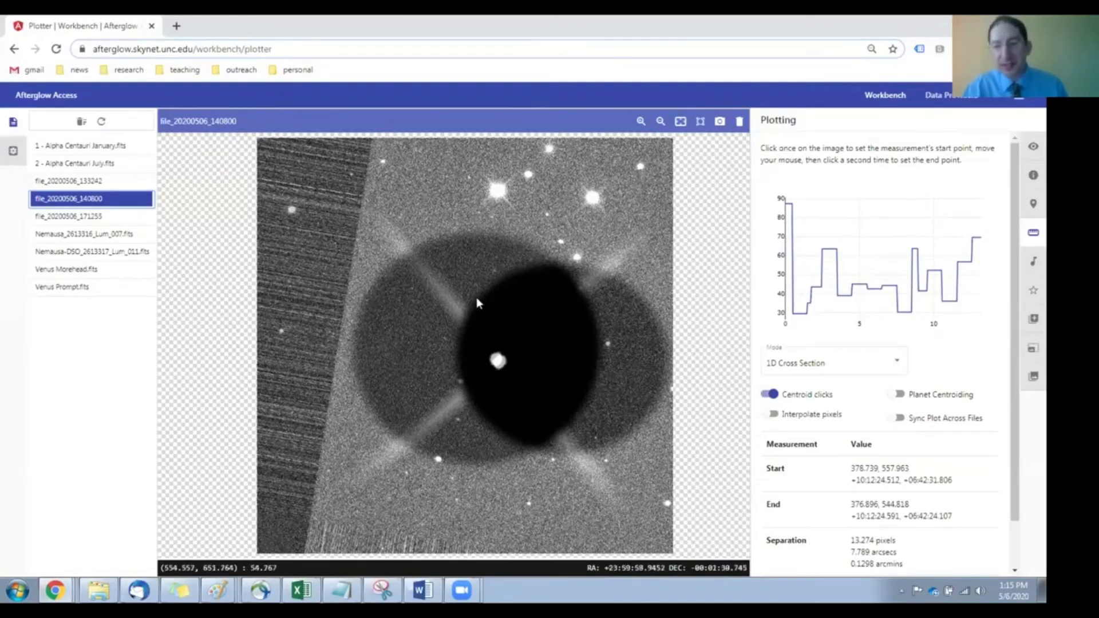
pyautogui.moveTo(602, 312)
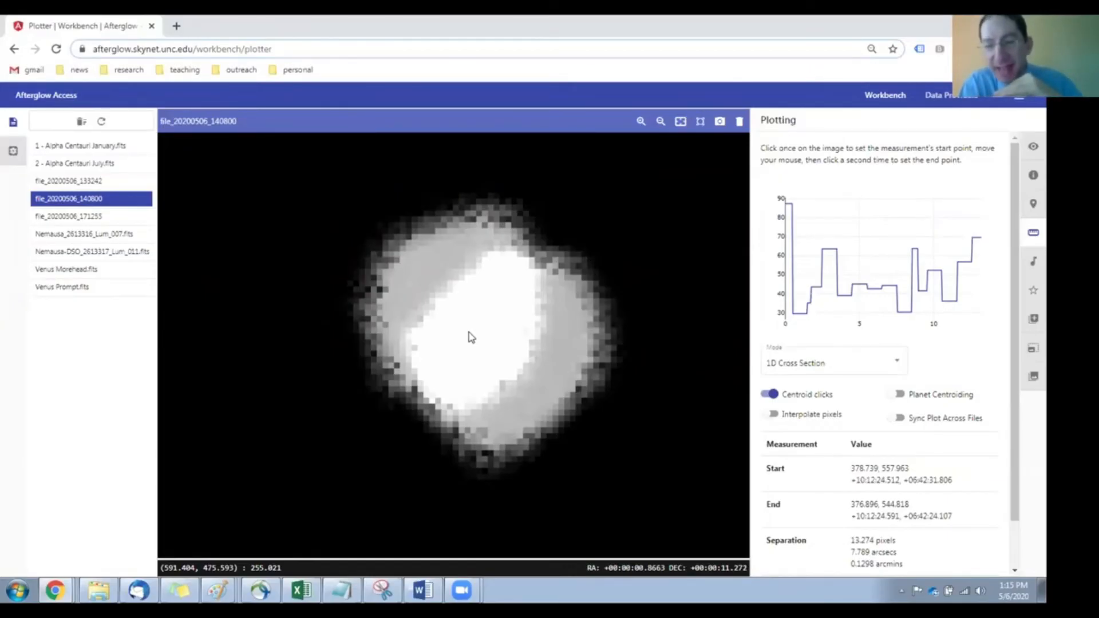
pyautogui.moveTo(461, 313)
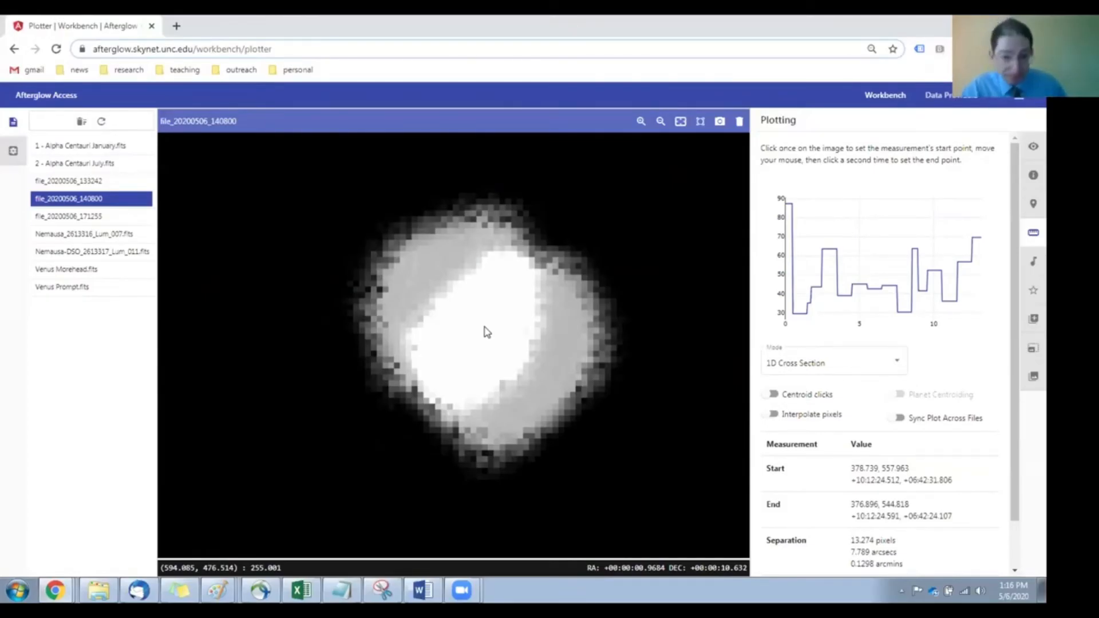
pyautogui.moveTo(462, 316)
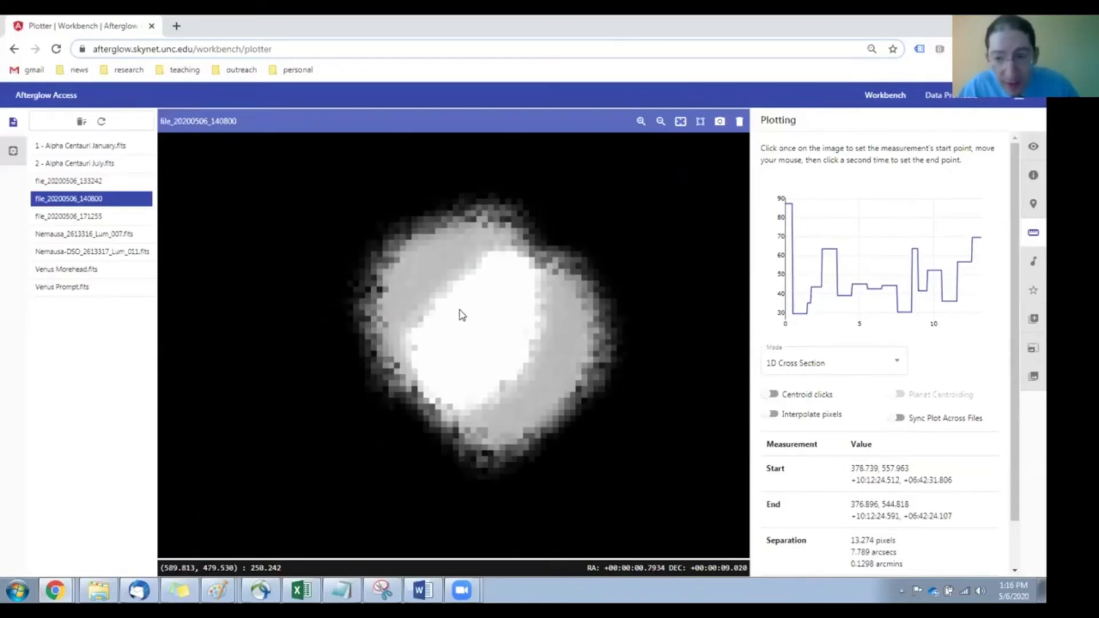
pyautogui.moveTo(512, 354)
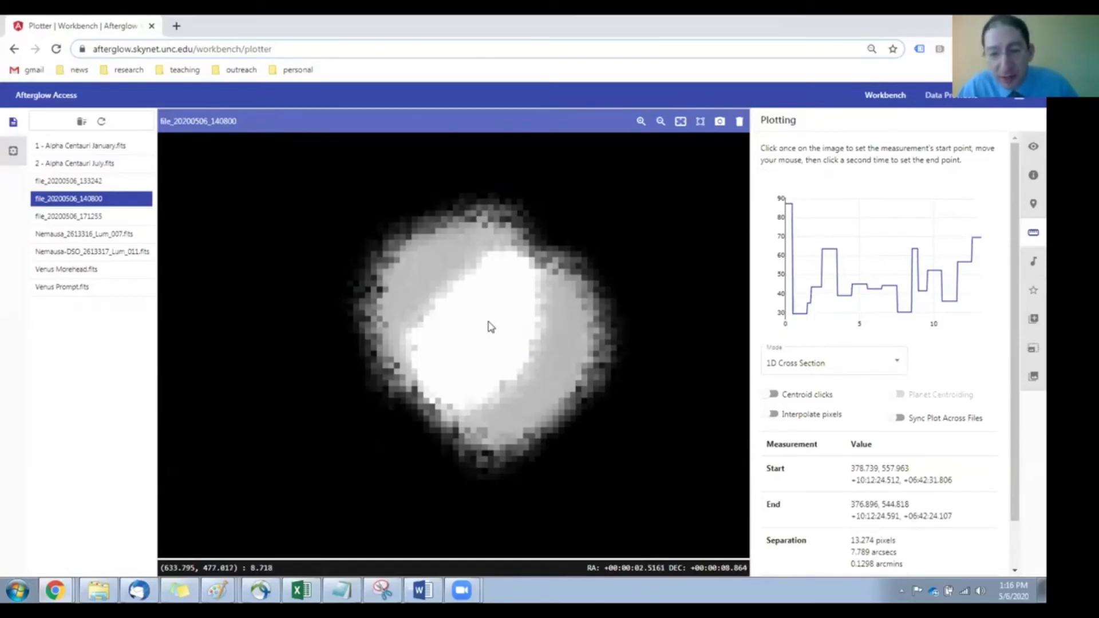
pyautogui.moveTo(456, 316)
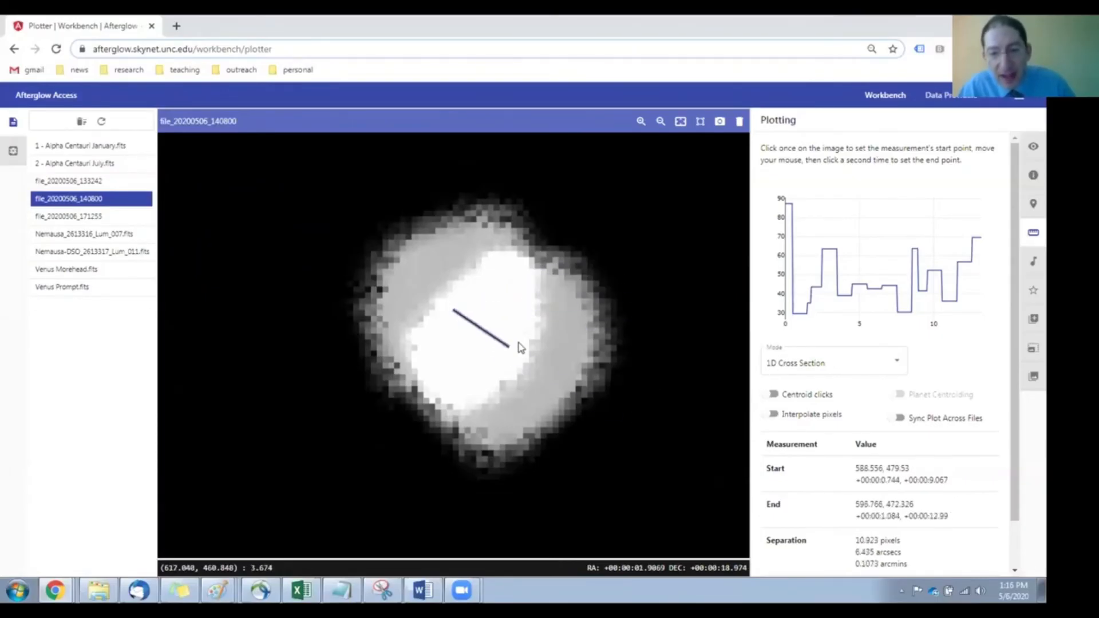
# - Place the uncentroided ruler end point toward the object's upper right
pyautogui.click(613, 189)
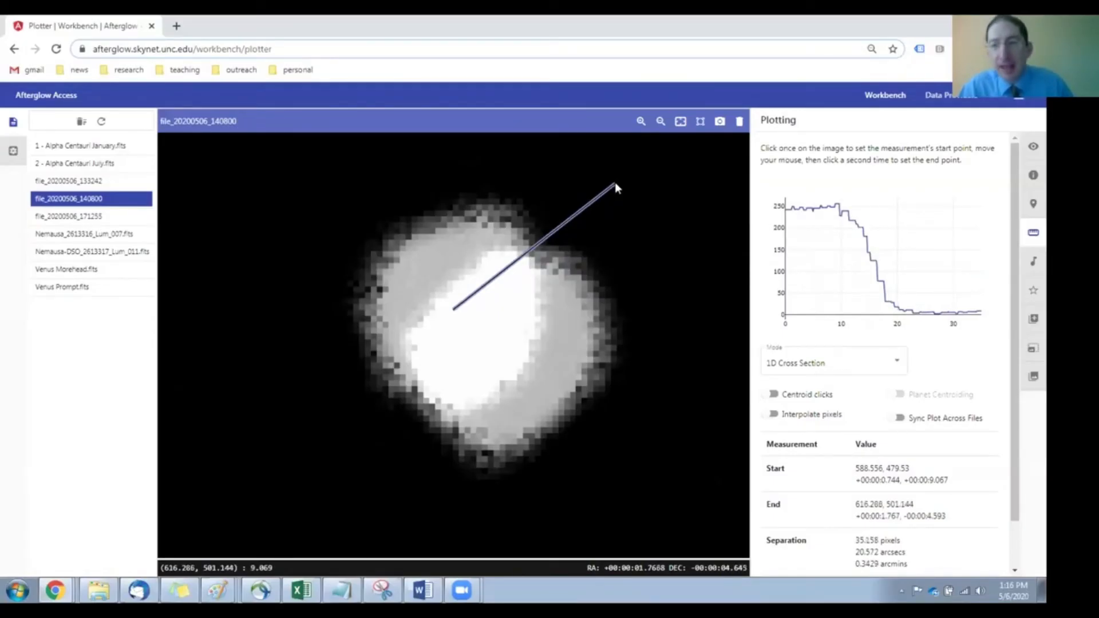
pyautogui.moveTo(438, 188)
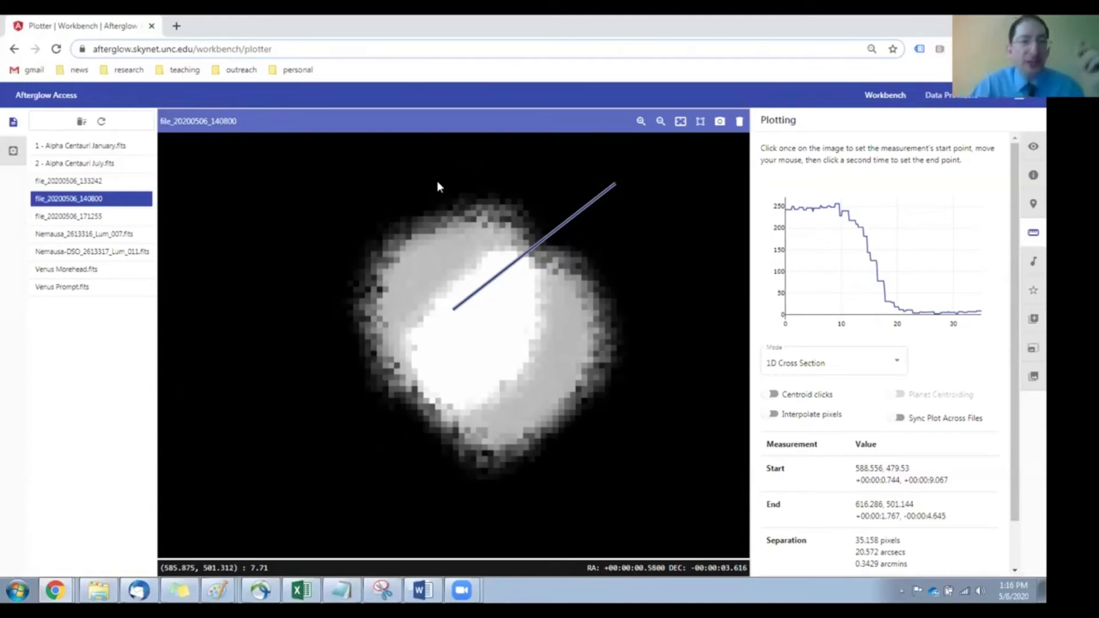
pyautogui.moveTo(91, 180)
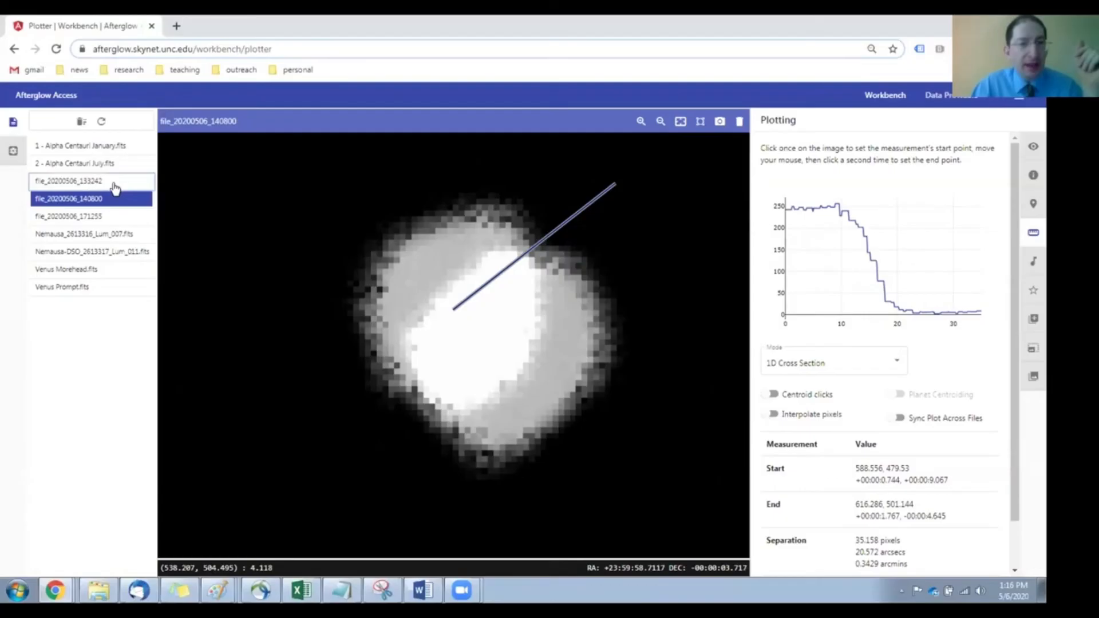
# - Select file_20200506_133242 in the file list
pyautogui.click(69, 180)
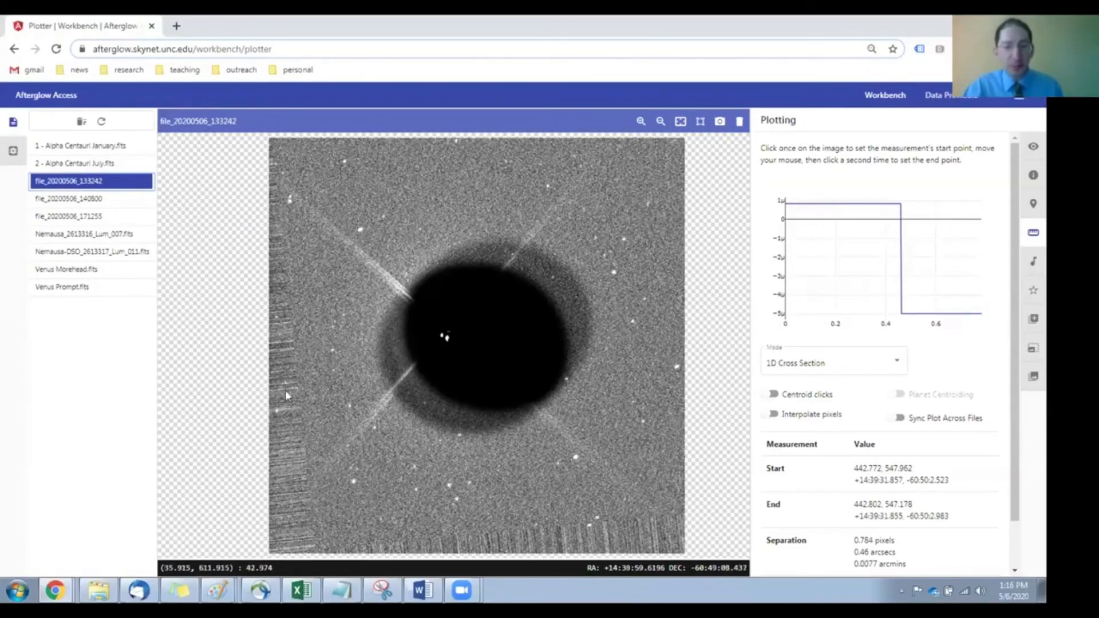
pyautogui.moveTo(515, 261)
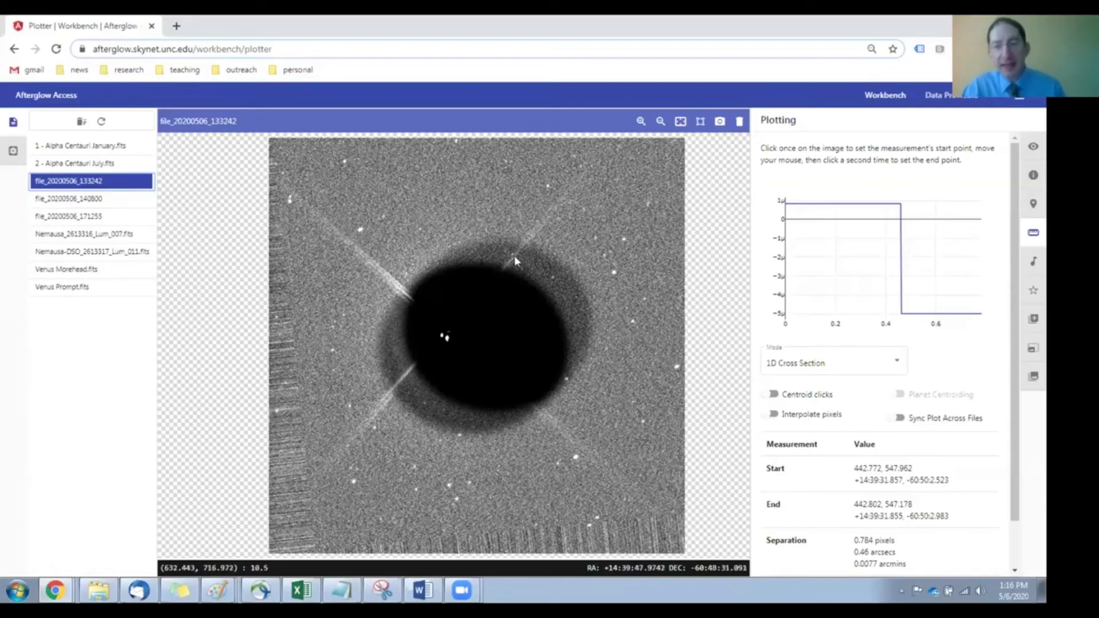
pyautogui.moveTo(596, 354)
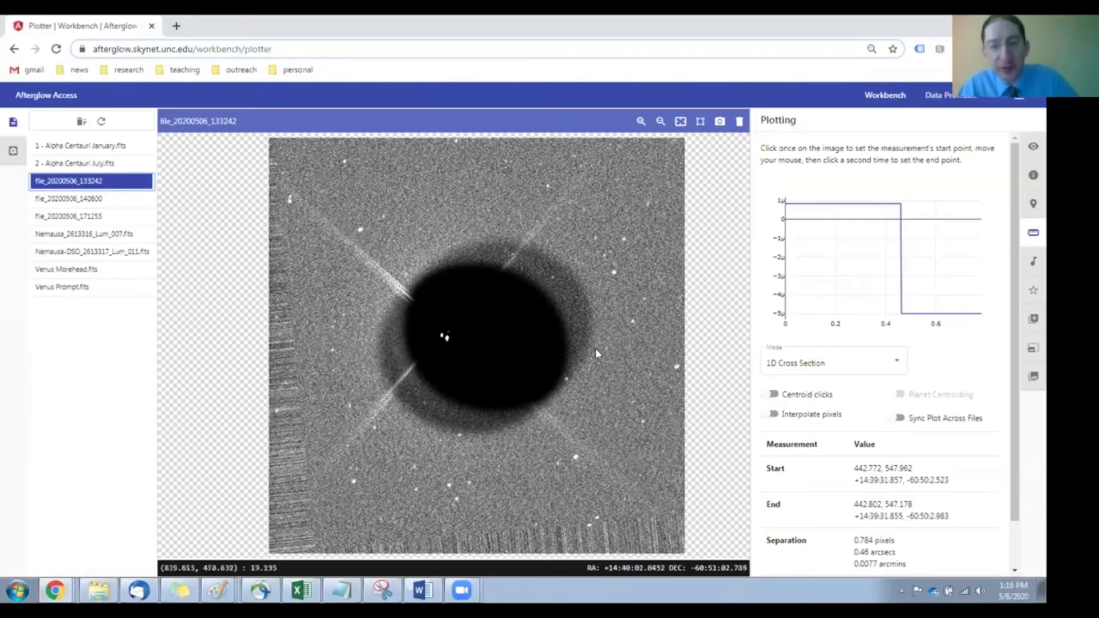
pyautogui.moveTo(547, 409)
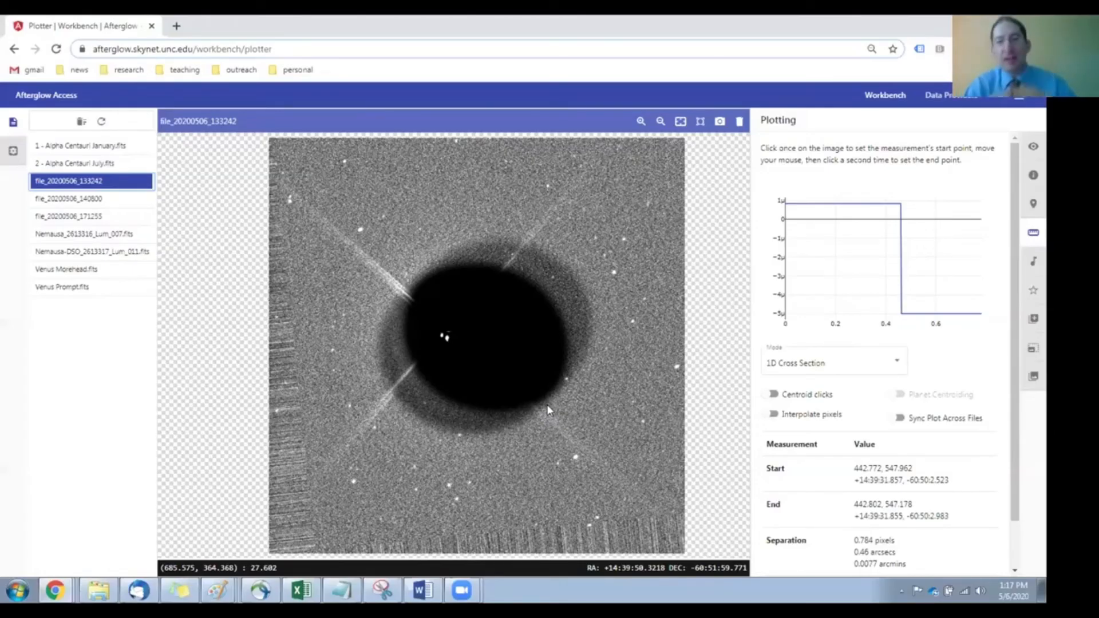
pyautogui.moveTo(623, 412)
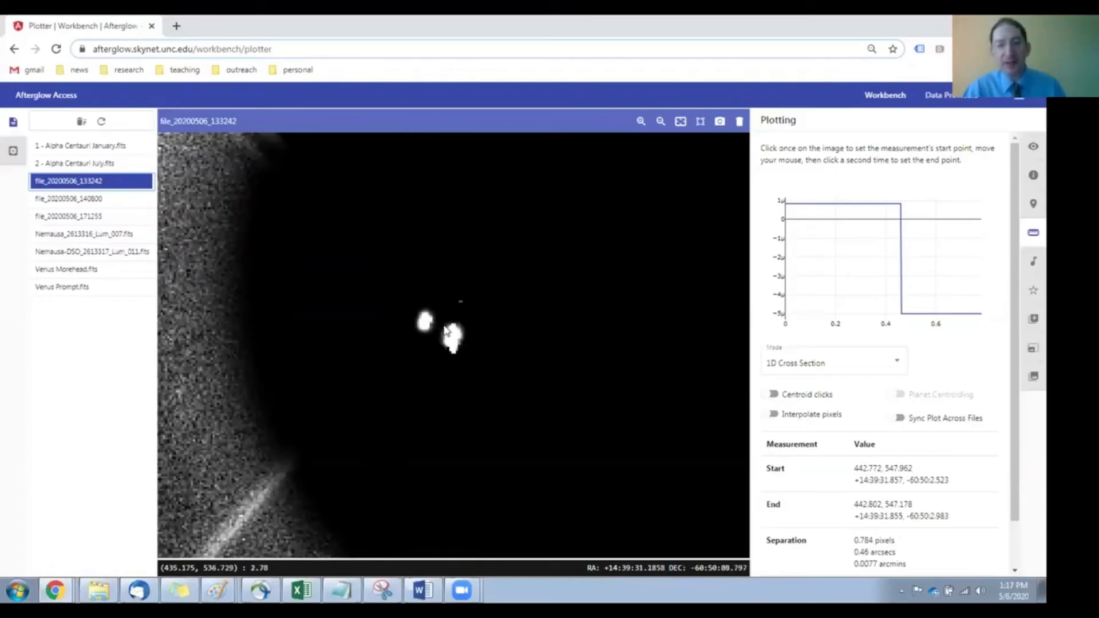
pyautogui.moveTo(424, 328)
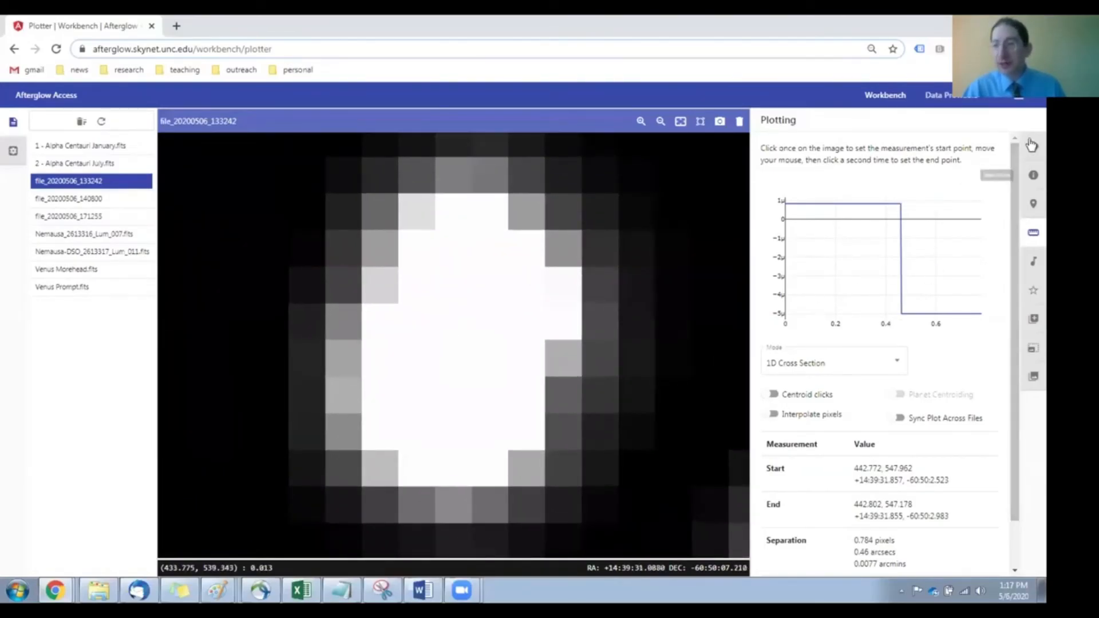
# - Raise the display saturation percentile to 99.9928 to reveal the bright core's structure, then resume measuring
pyautogui.click(1032, 147)
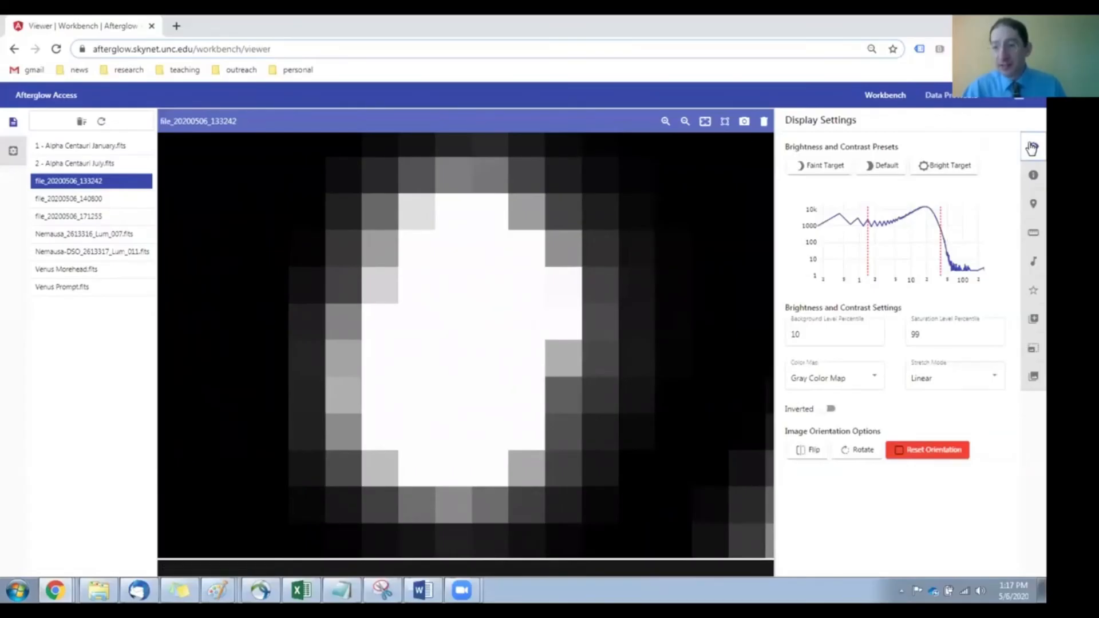
pyautogui.click(945, 166)
pyautogui.write('.9928')
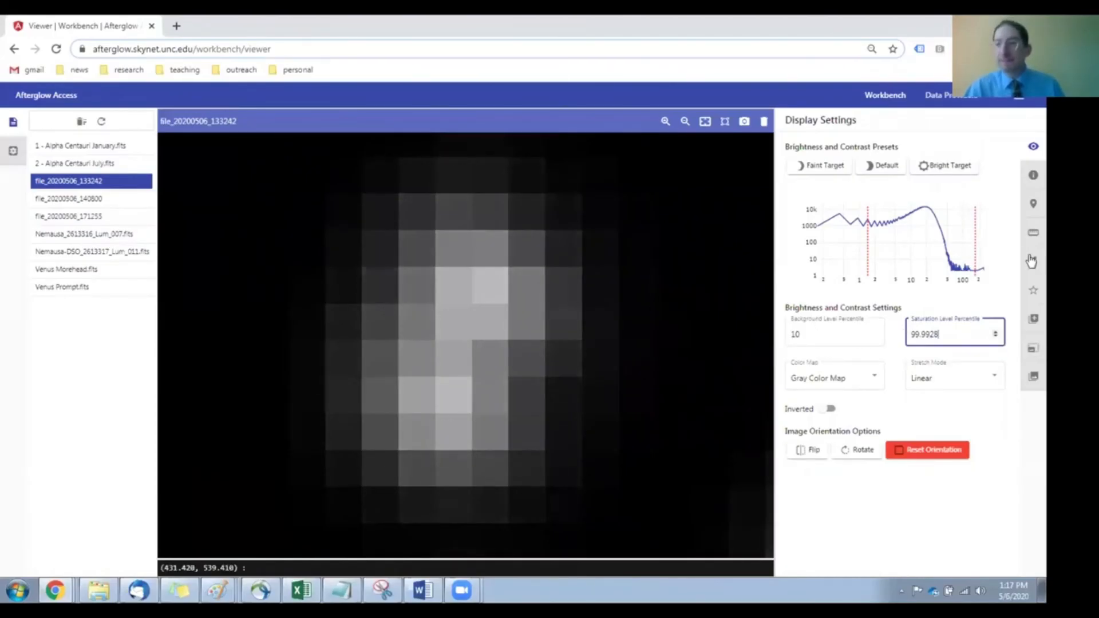
pyautogui.click(1033, 233)
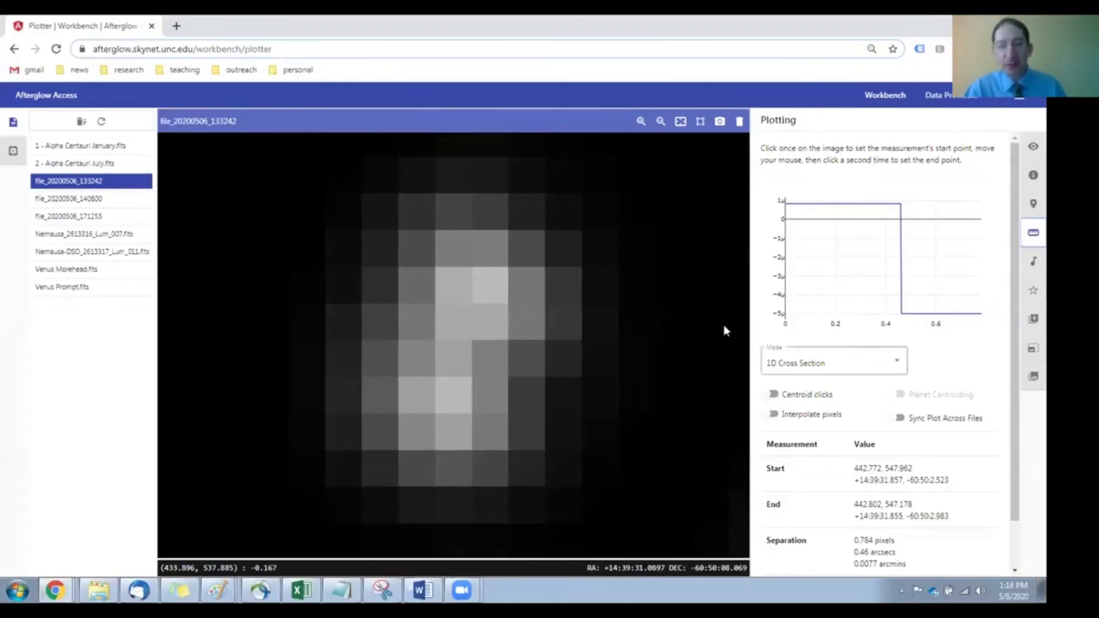
pyautogui.moveTo(349, 307)
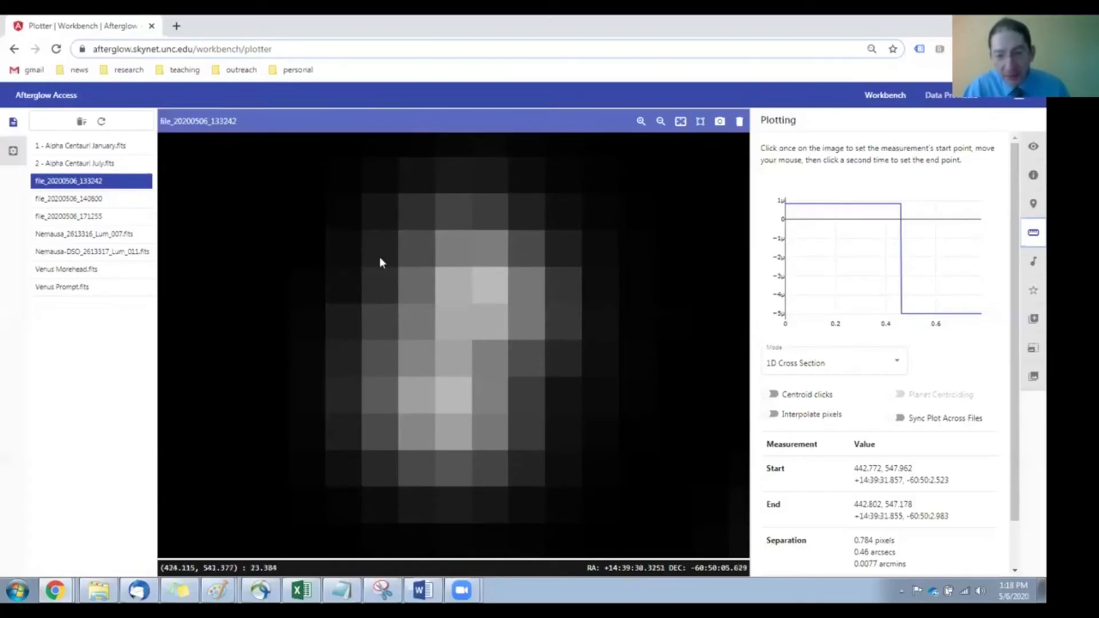
pyautogui.moveTo(494, 293)
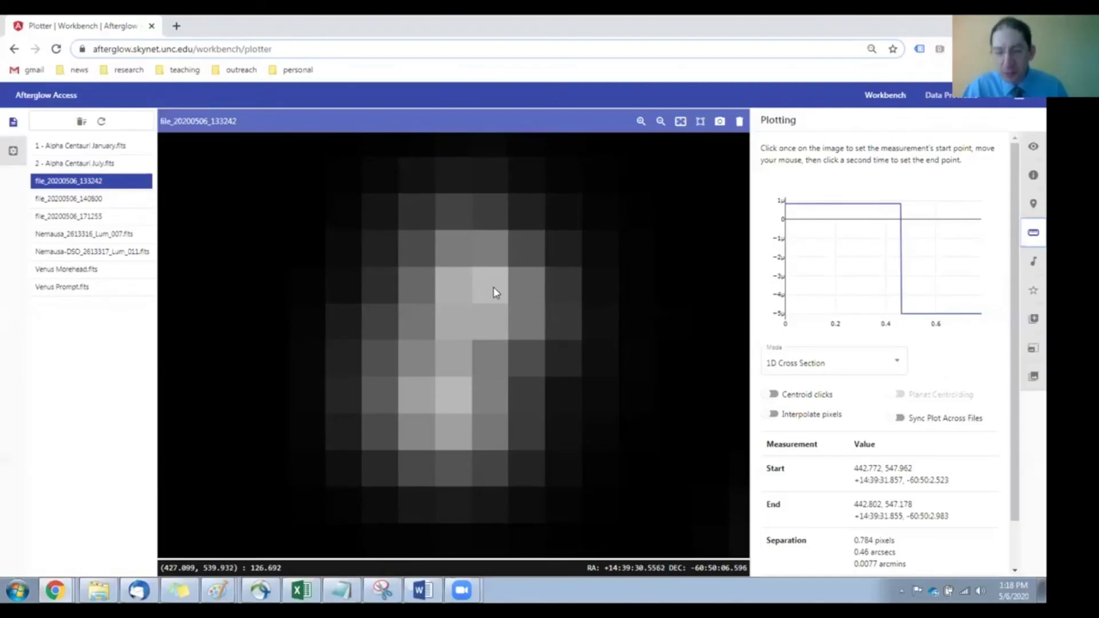
pyautogui.moveTo(352, 236)
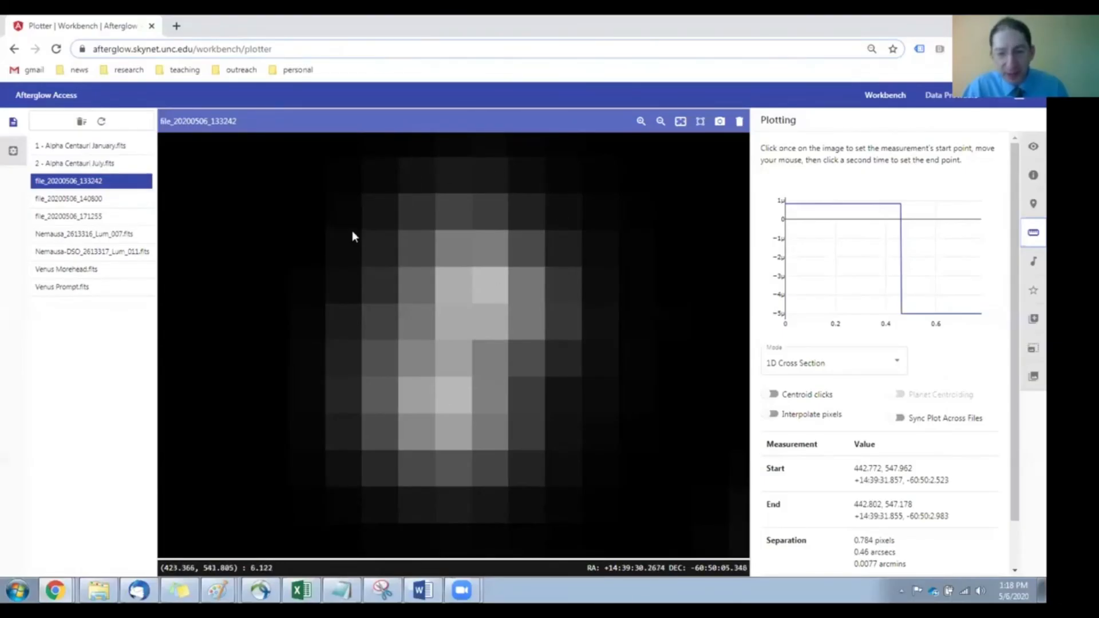